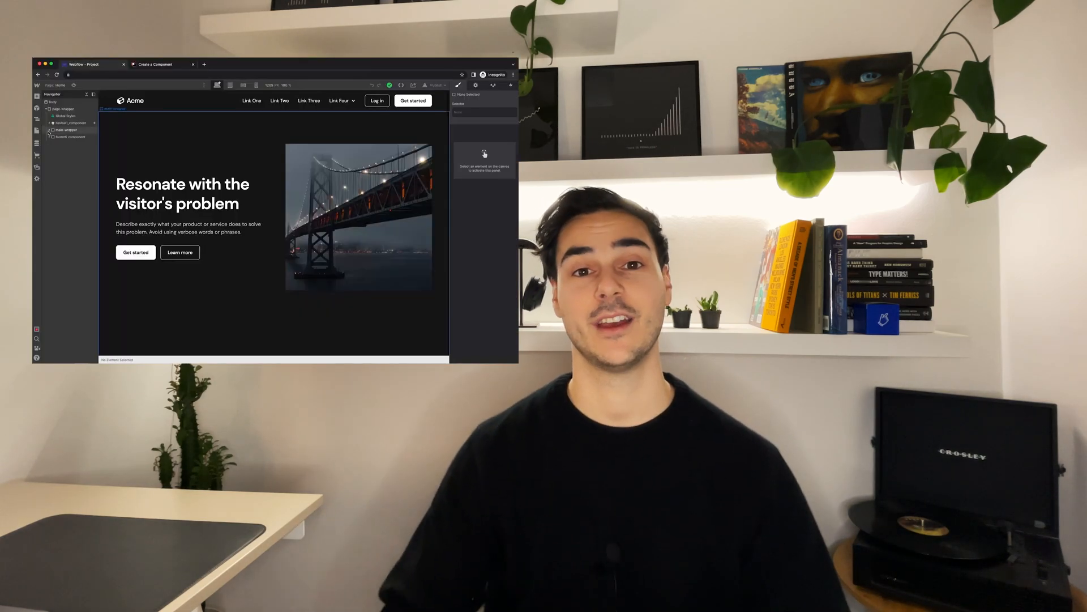
Step: Go to Your Library and start creating a new folder
left_click(71, 136)
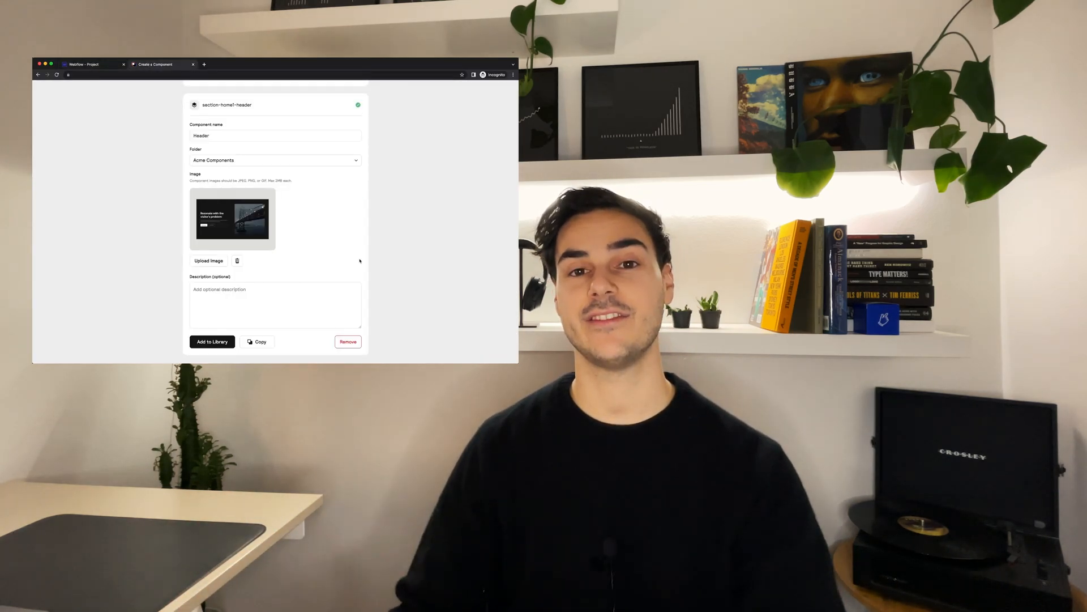
left_click(482, 92)
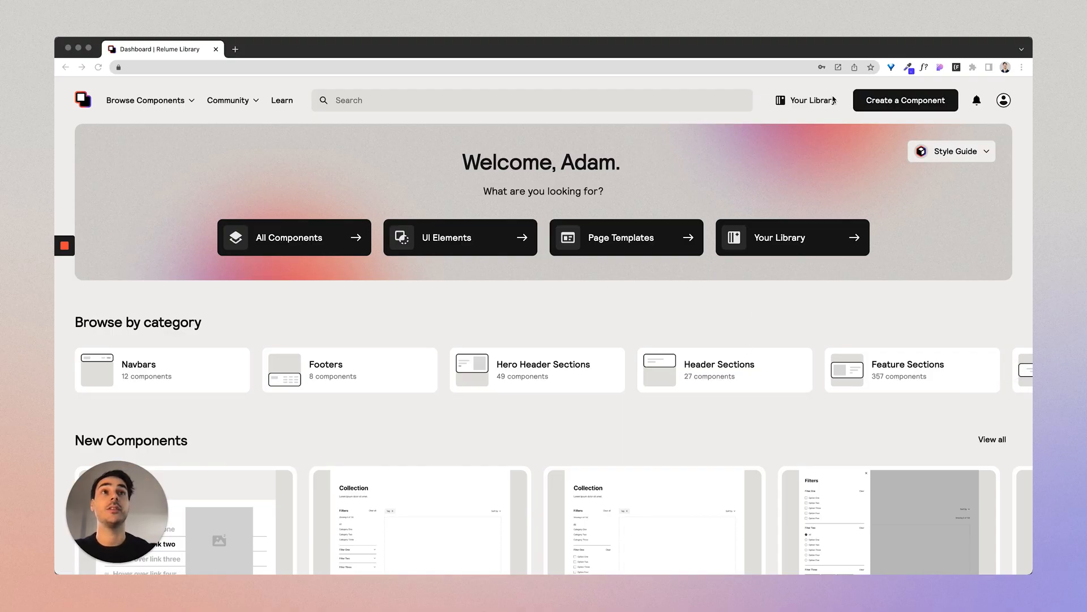
mouse_move(809, 103)
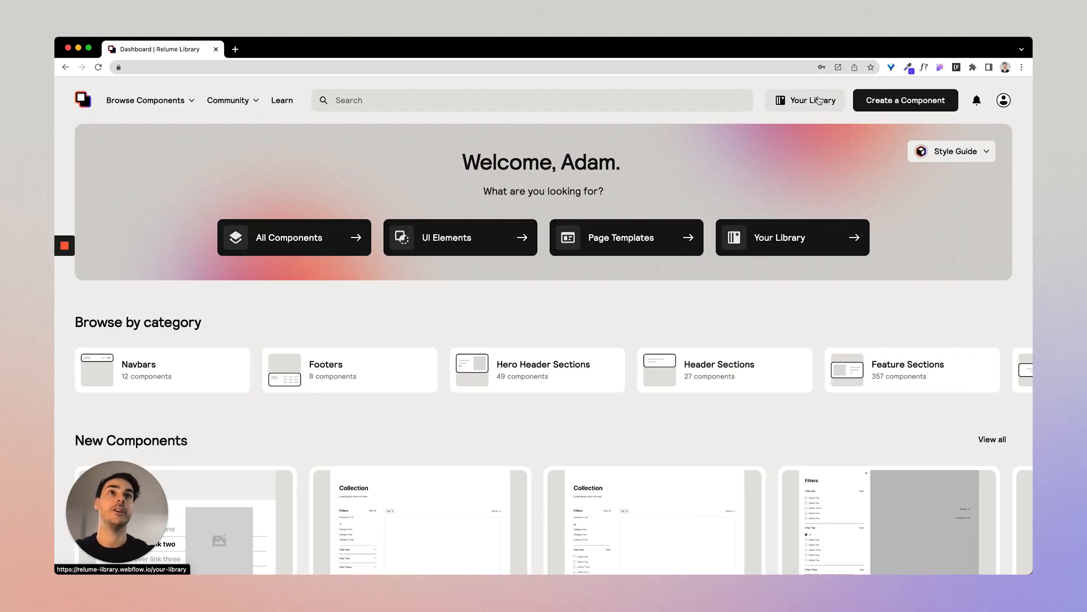
left_click(813, 99)
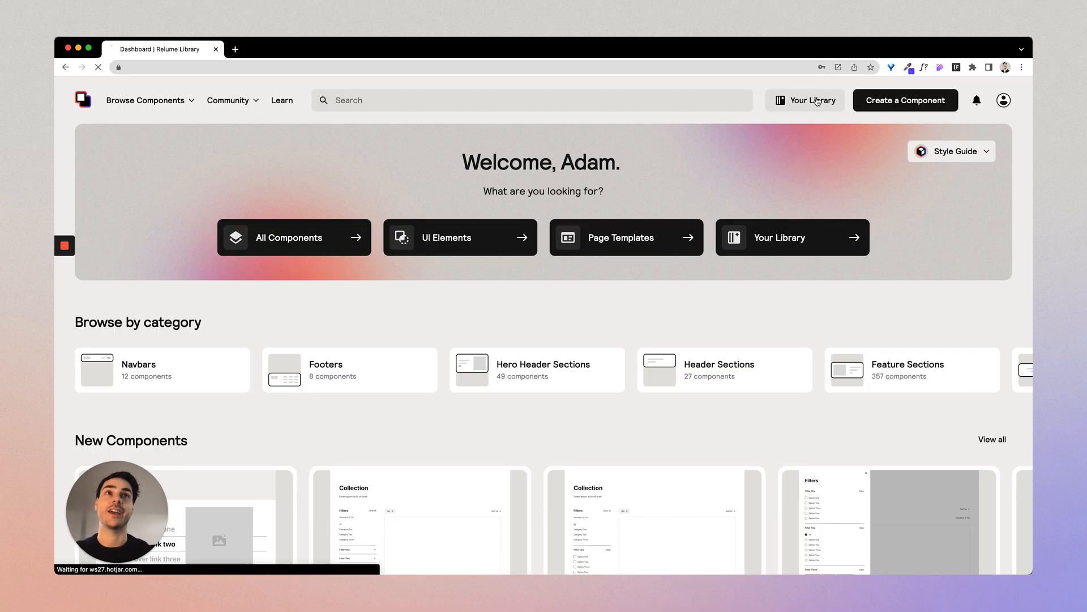
left_click(813, 100)
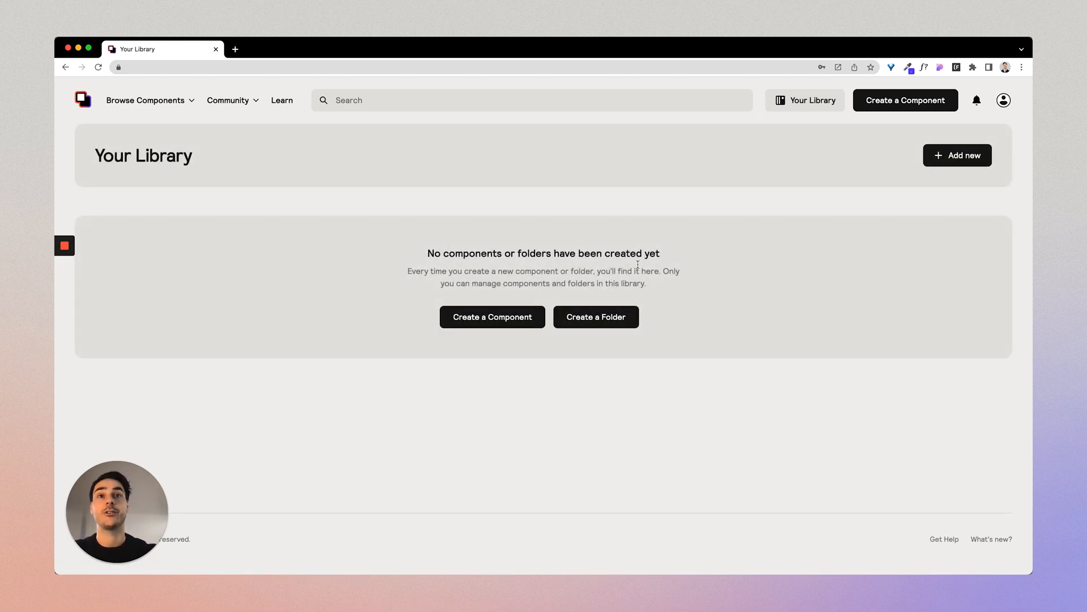
left_click(596, 317)
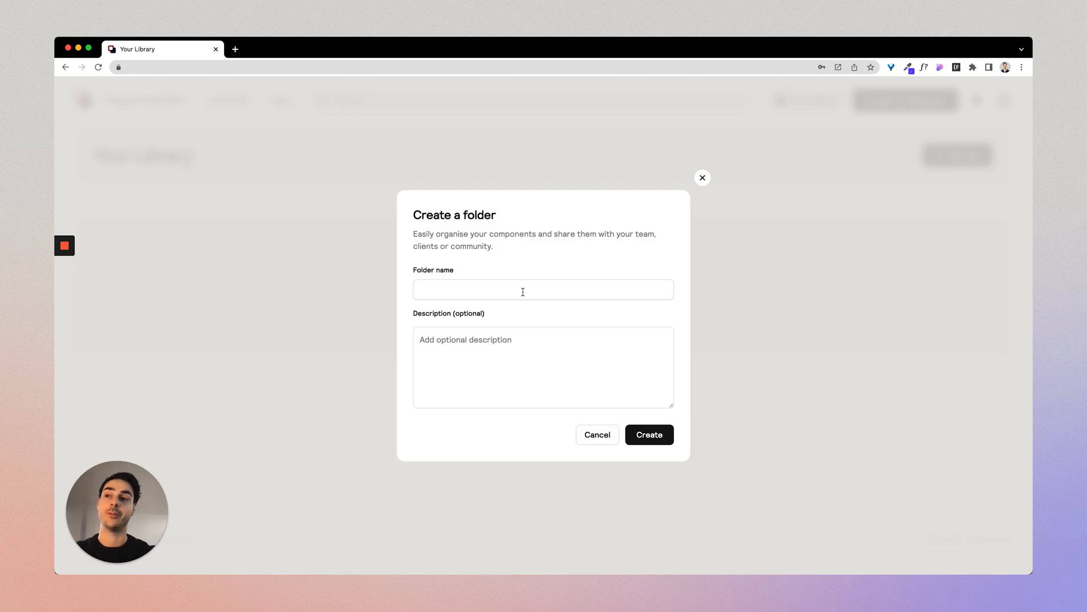
Step: Create the Acme Components folder described 'Use these components to build pages.'
type("Acme Components")
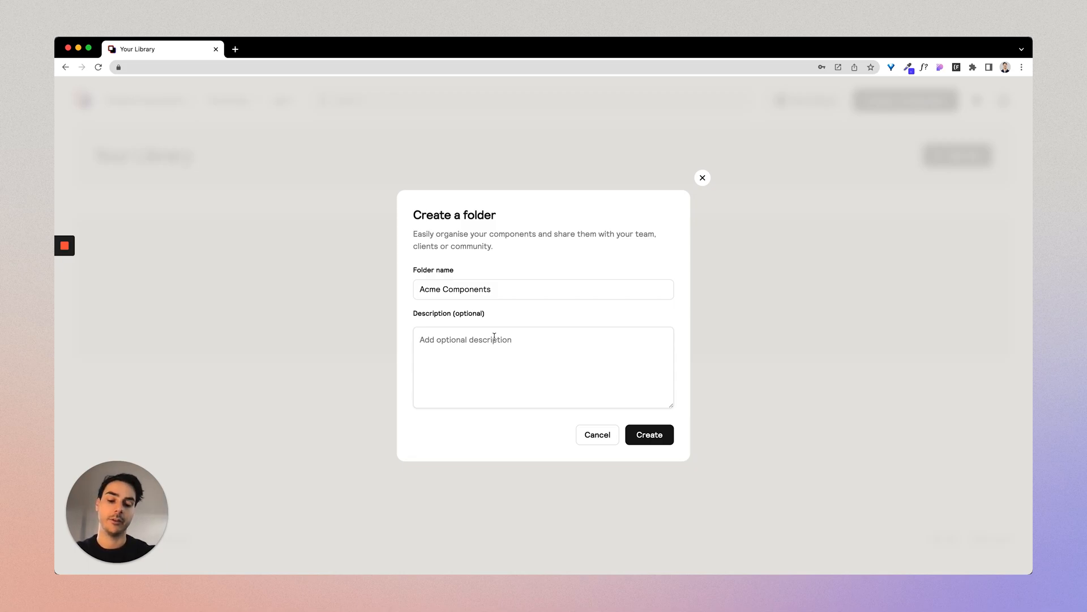
left_click(494, 340)
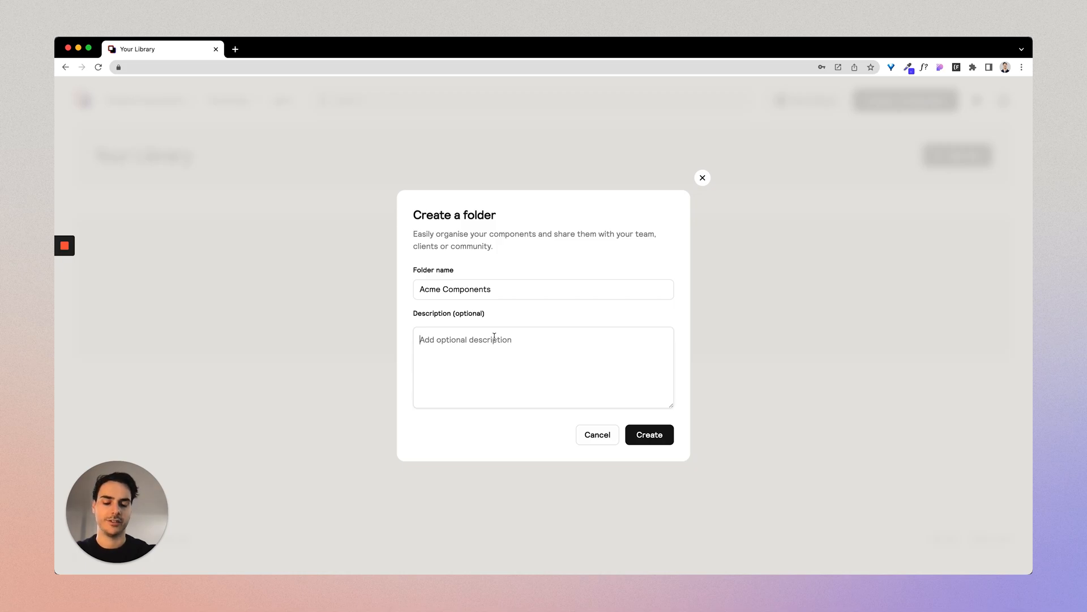
type("Use these components to build pages.")
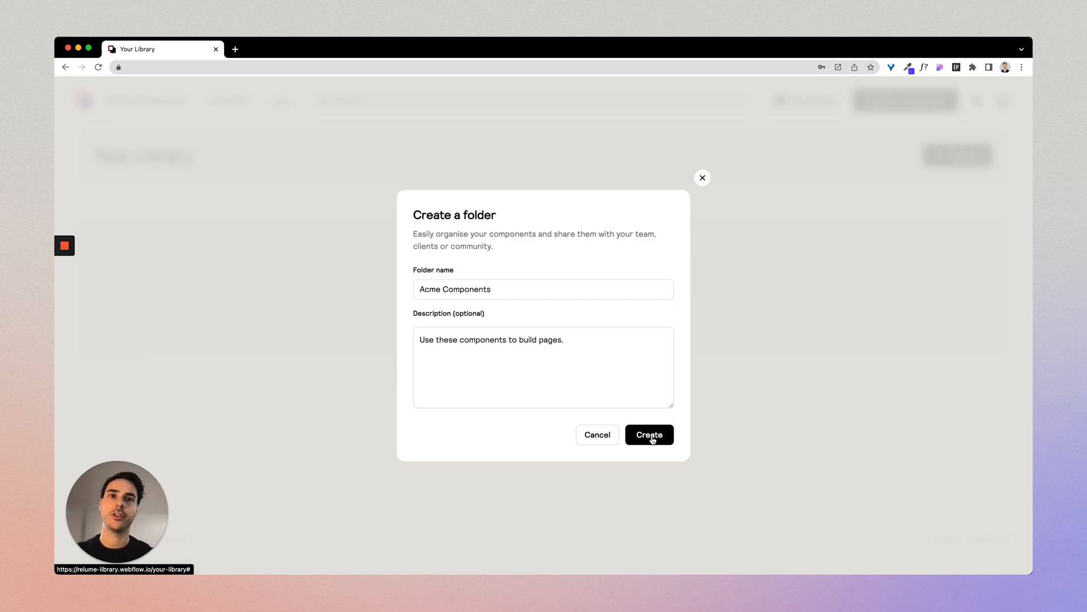
left_click(649, 435)
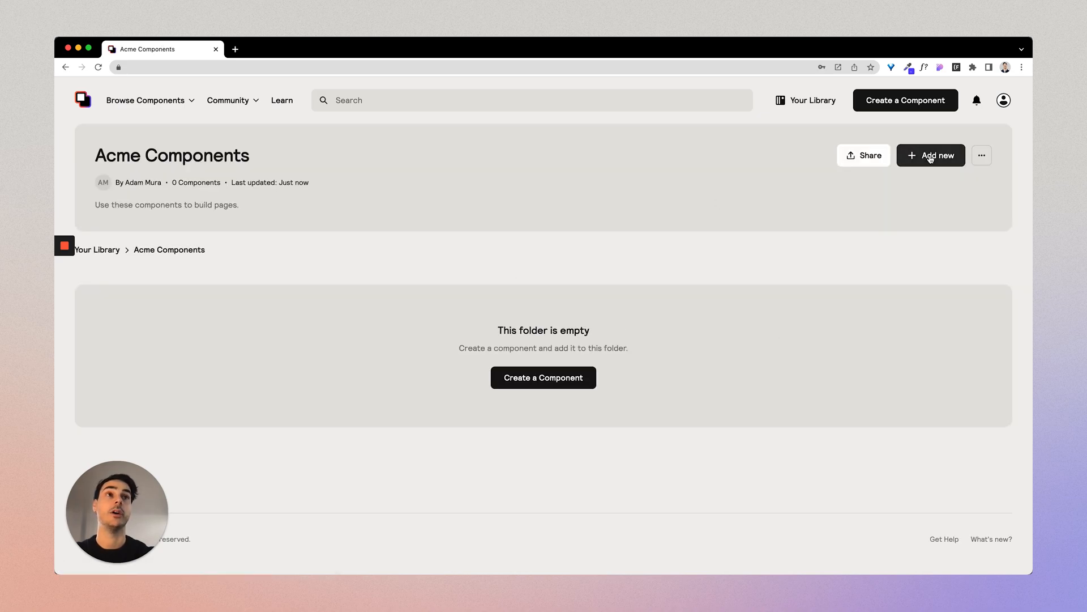
Step: Begin creating a new component inside the Acme Components folder
left_click(931, 155)
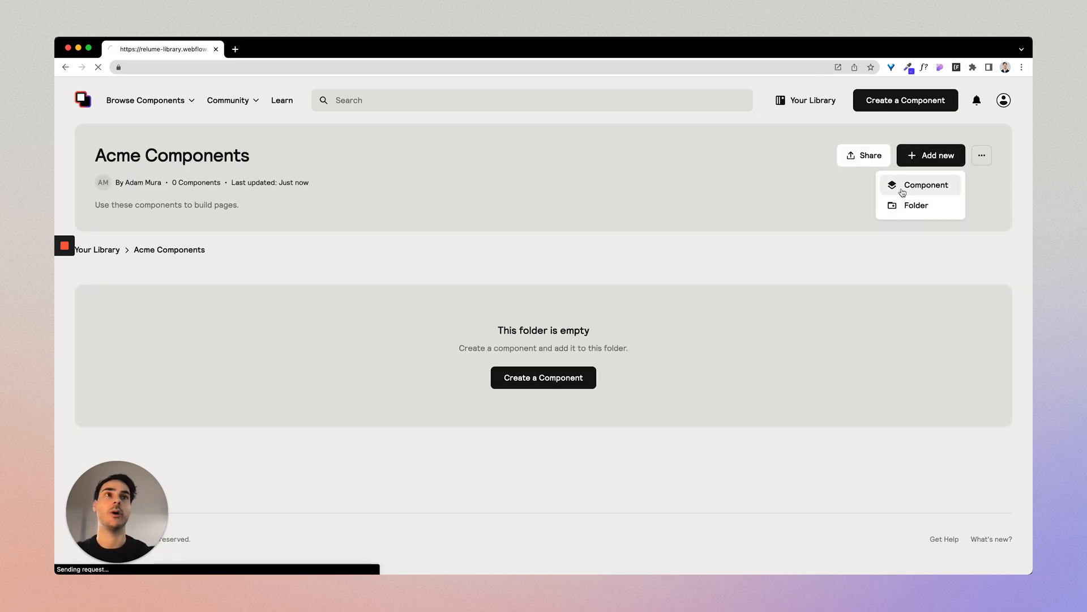
left_click(920, 186)
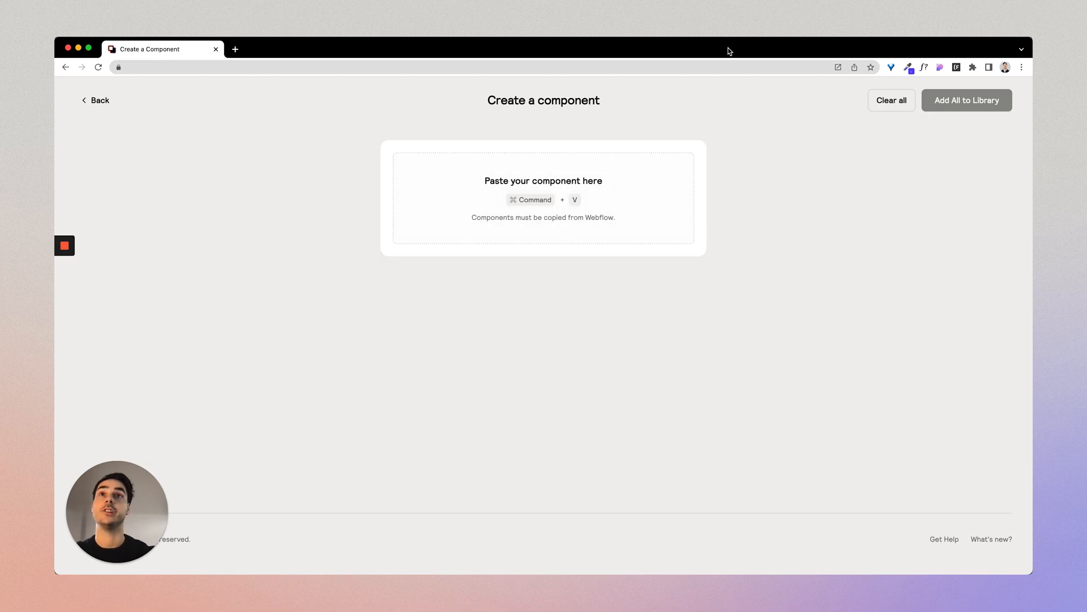
mouse_move(713, 287)
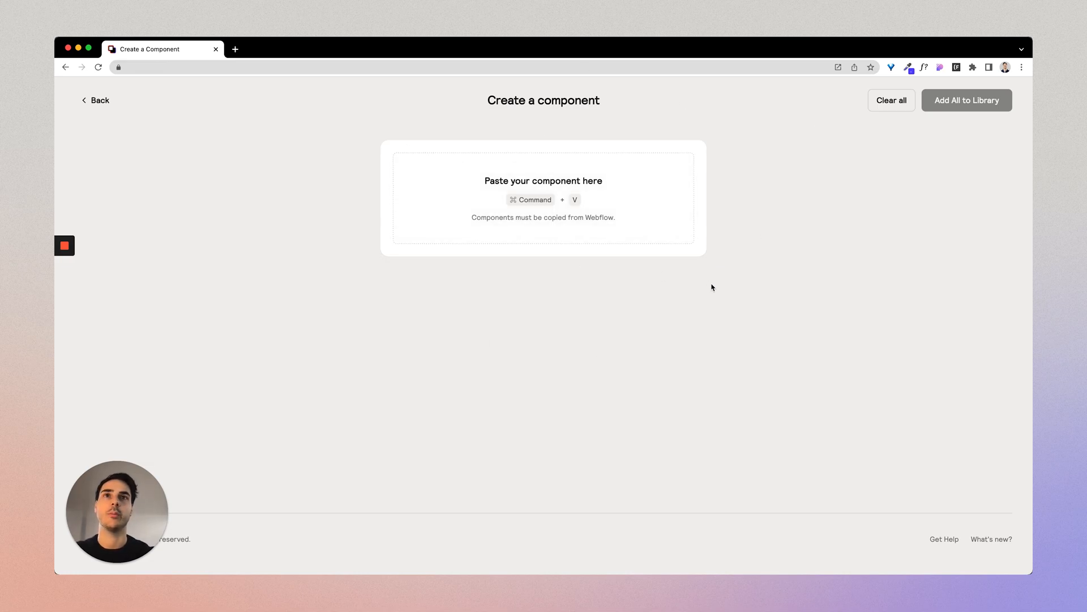
mouse_move(667, 204)
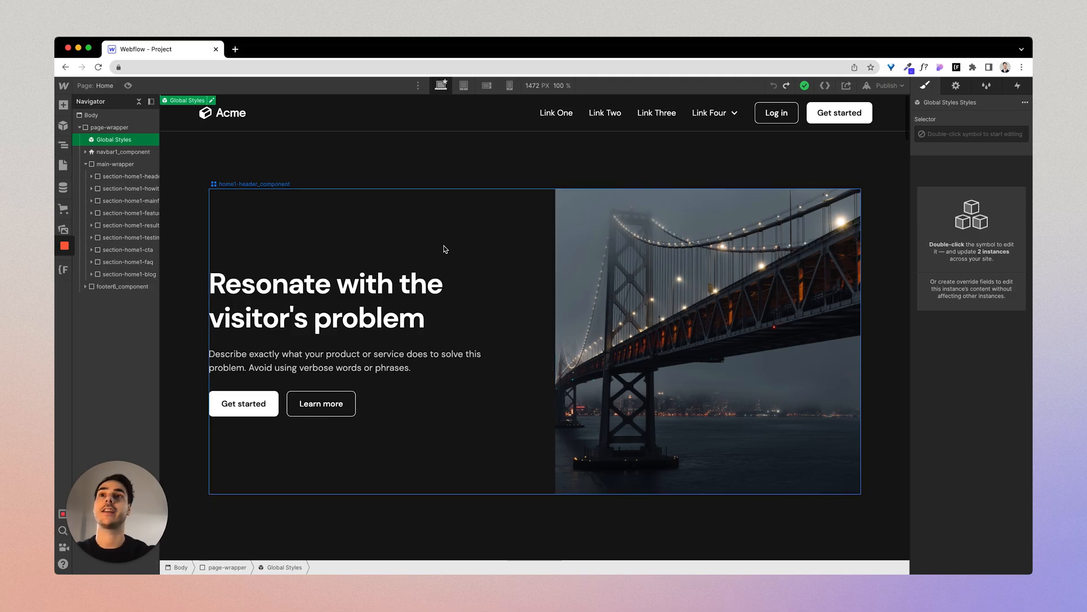
scroll("down", 3)
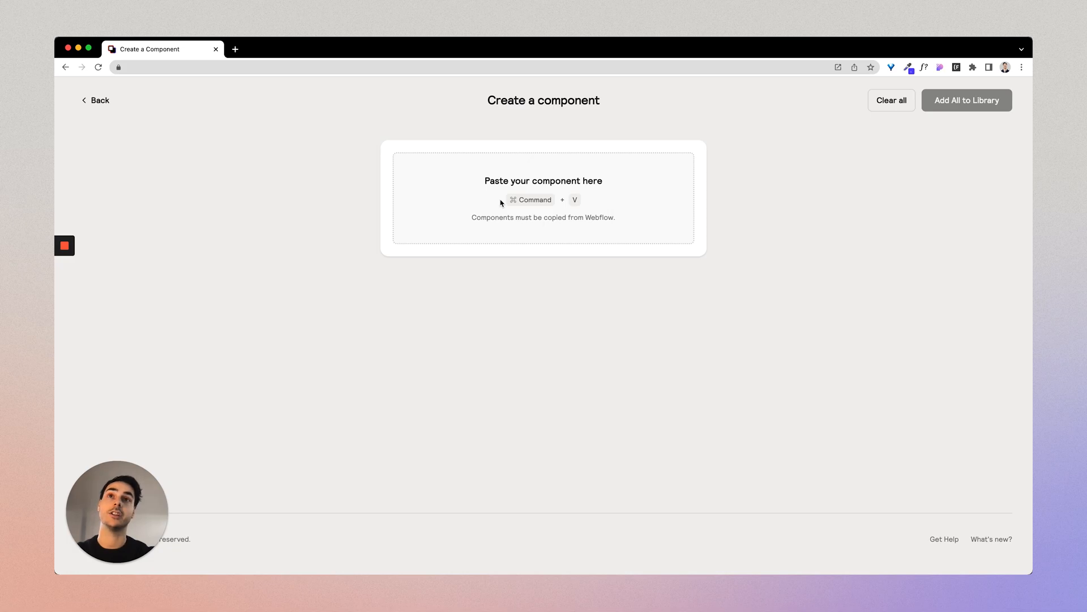
Step: Paste the copied navbar component, name it Navbar and keep it in Acme Components
key("cmd+v")
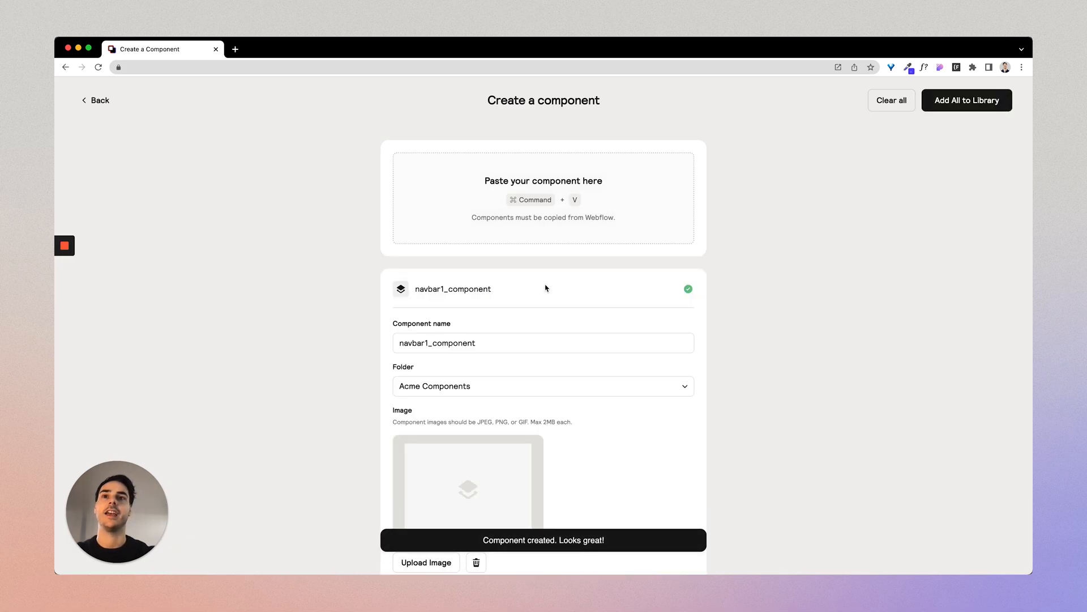
scroll("down", 3)
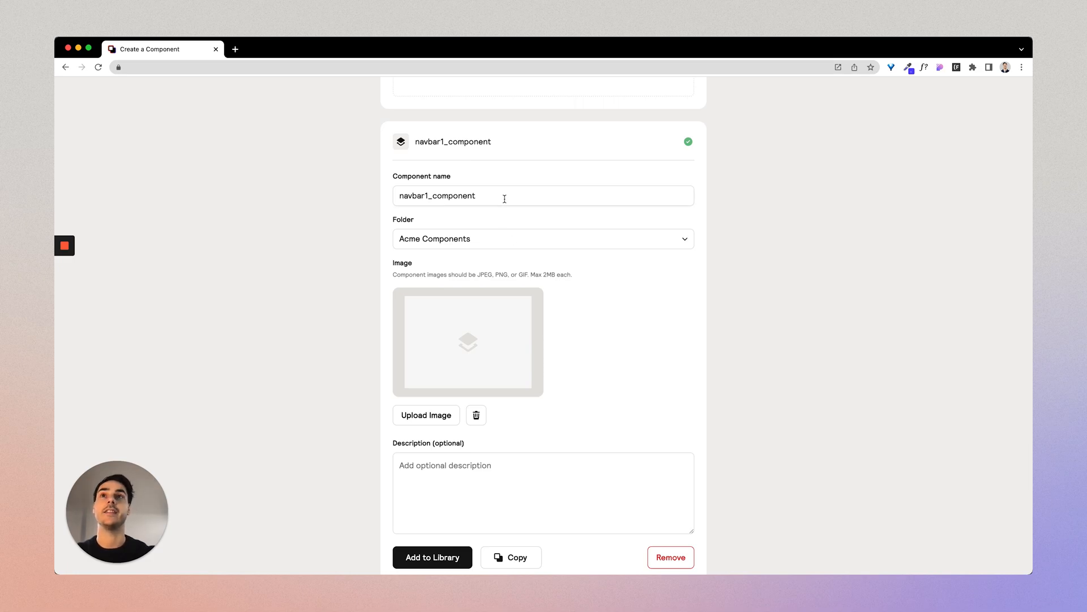
type("Navbar")
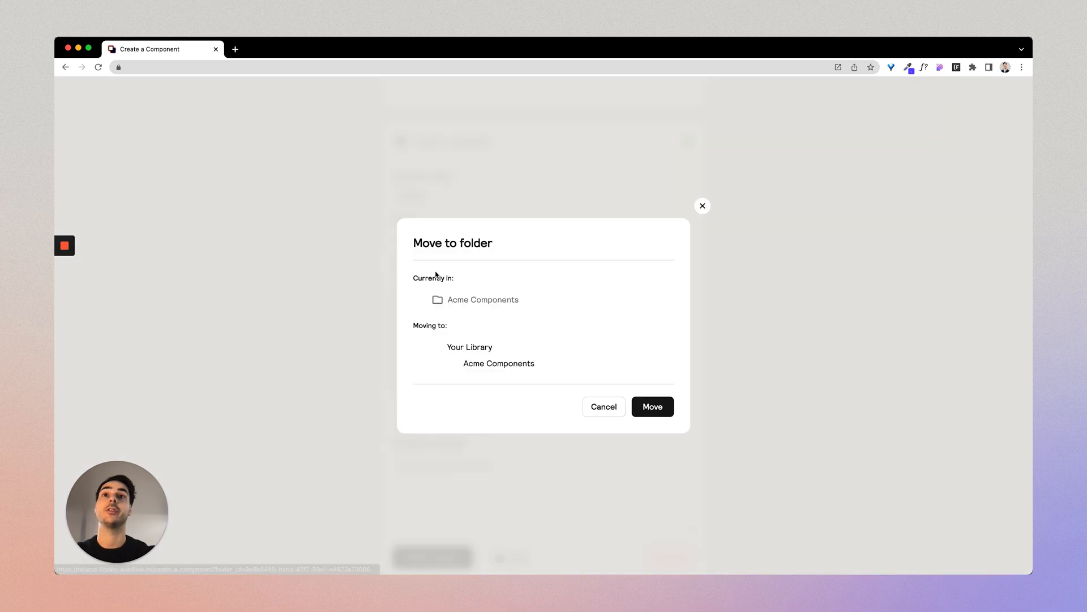
left_click(653, 406)
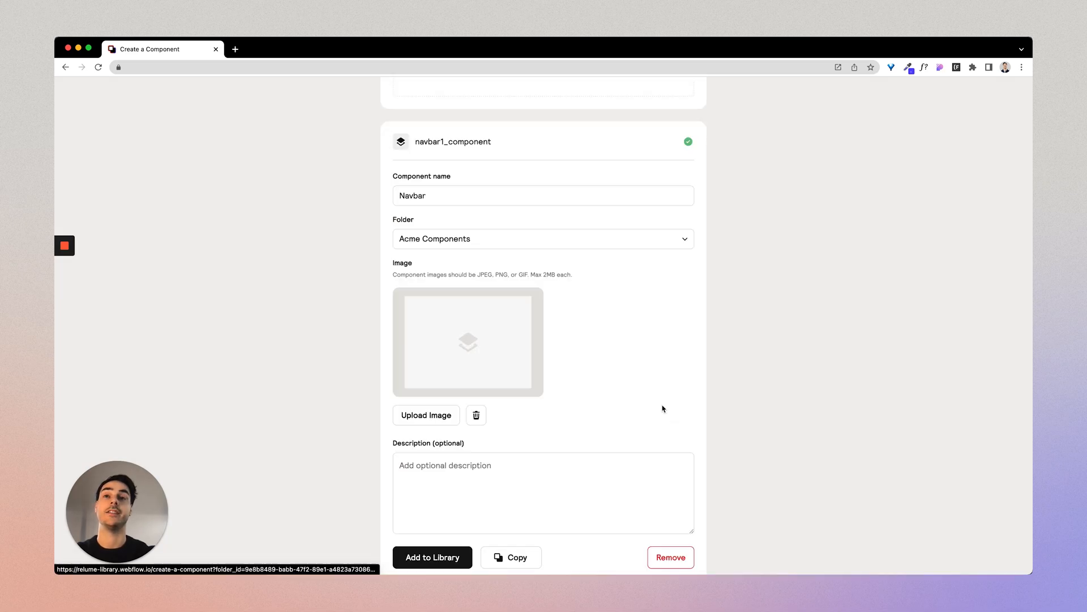
Step: Upload Navbar.png as the Navbar component's thumbnail image
scroll("down", 3)
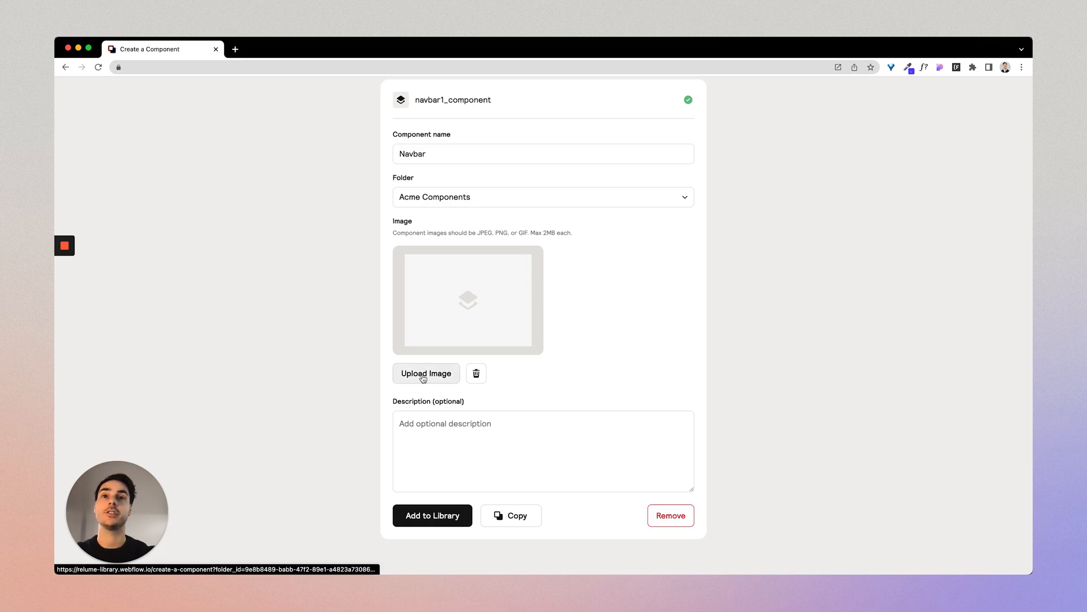
left_click(426, 373)
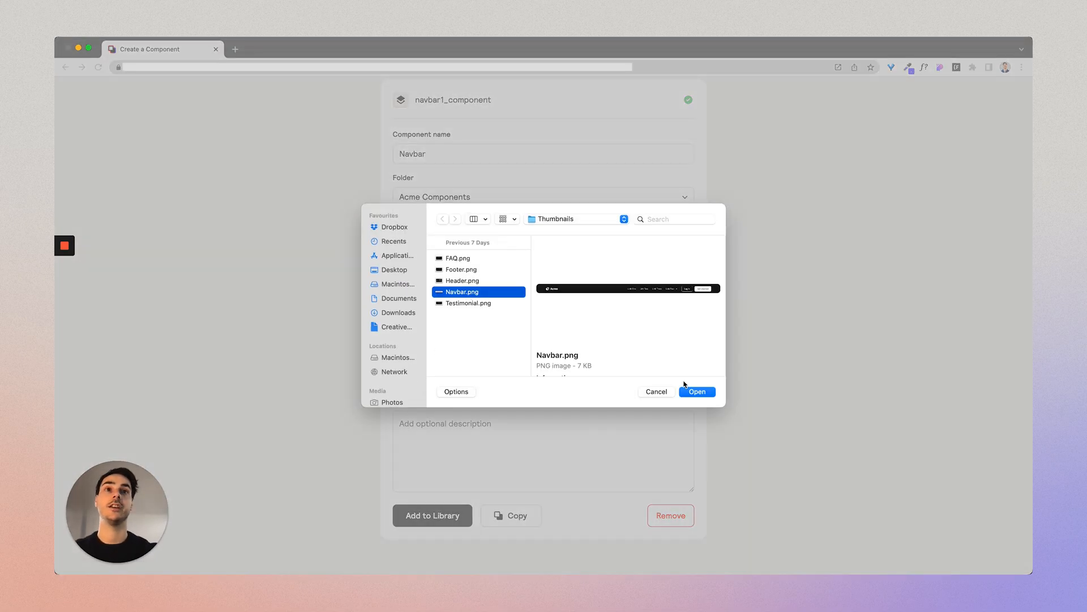
left_click(697, 391)
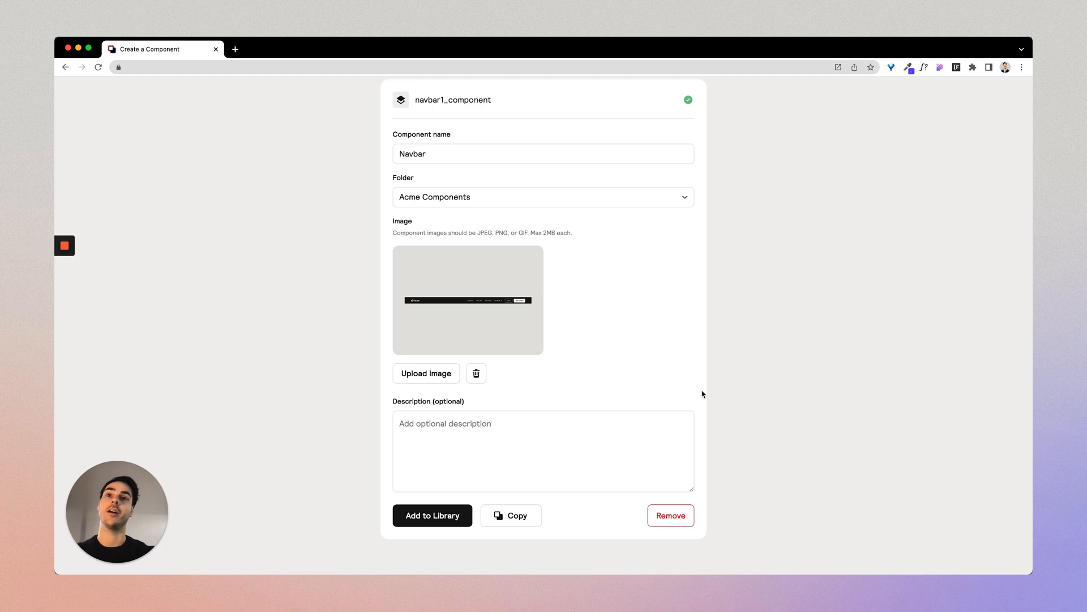
mouse_move(562, 450)
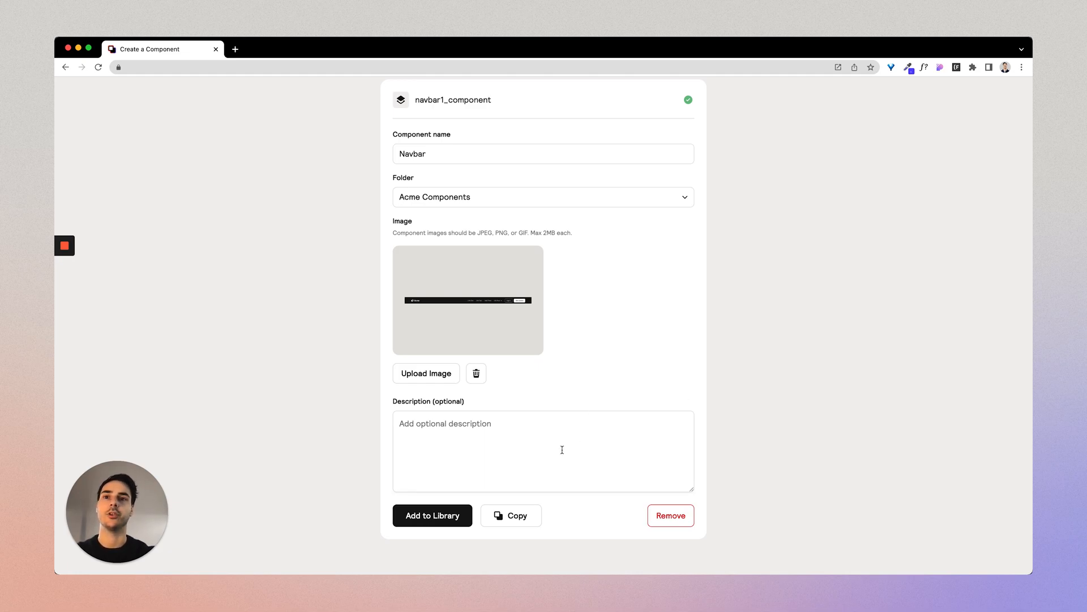
scroll("down", 3)
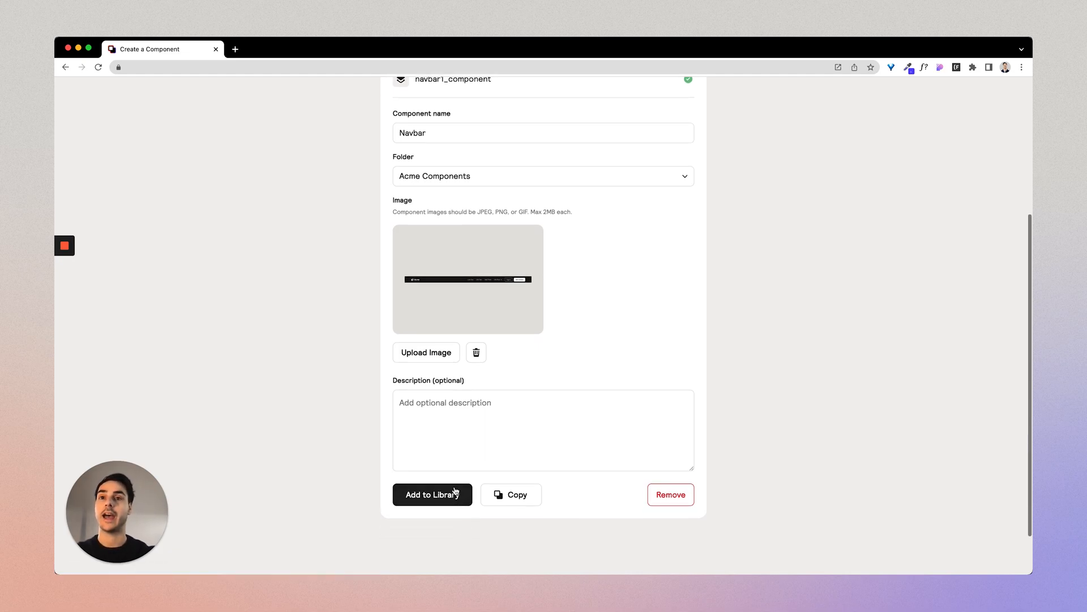
mouse_move(717, 398)
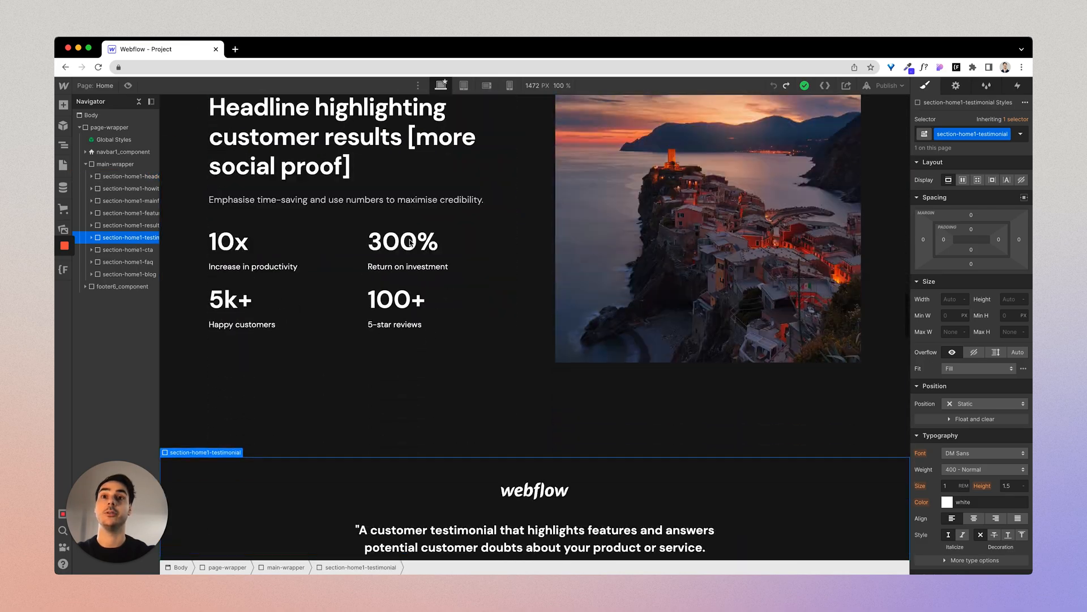
Step: Choose the Footer screenshot as the footer component's thumbnail
scroll("down", 3)
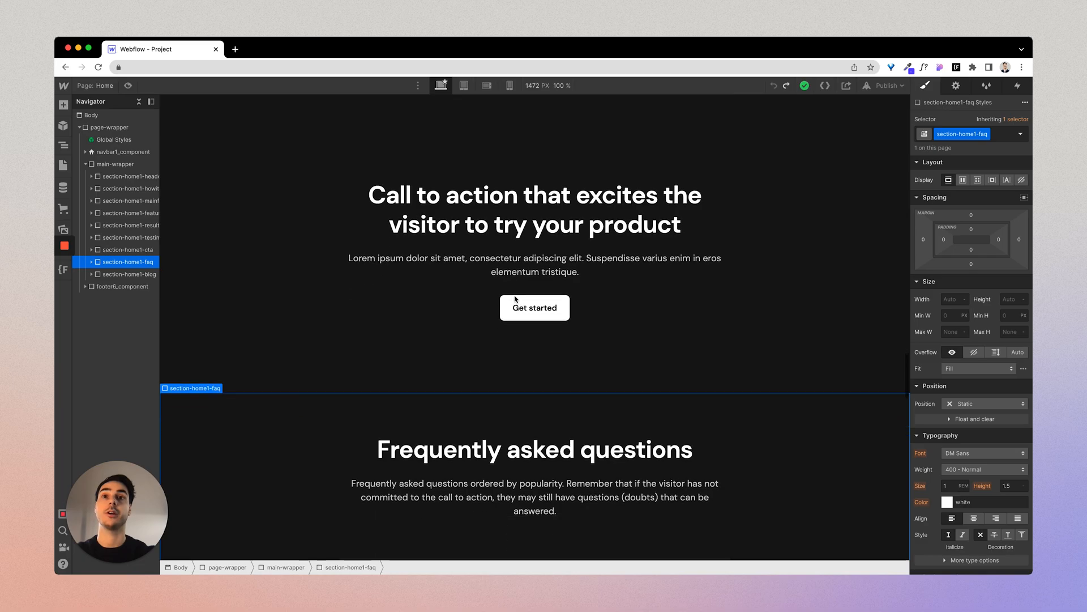
scroll("down", 3)
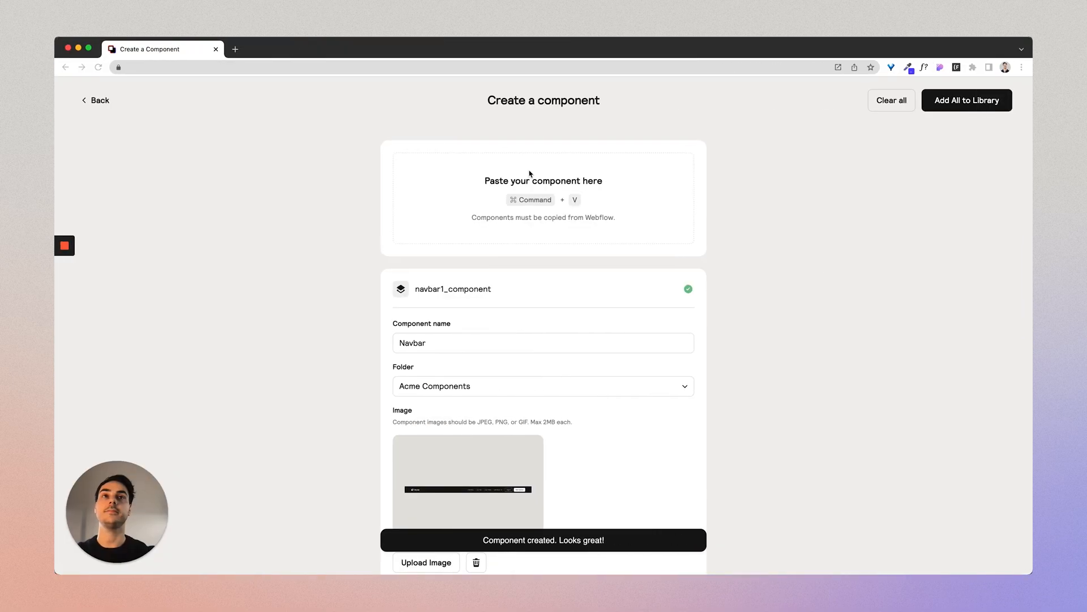
scroll("down", 3)
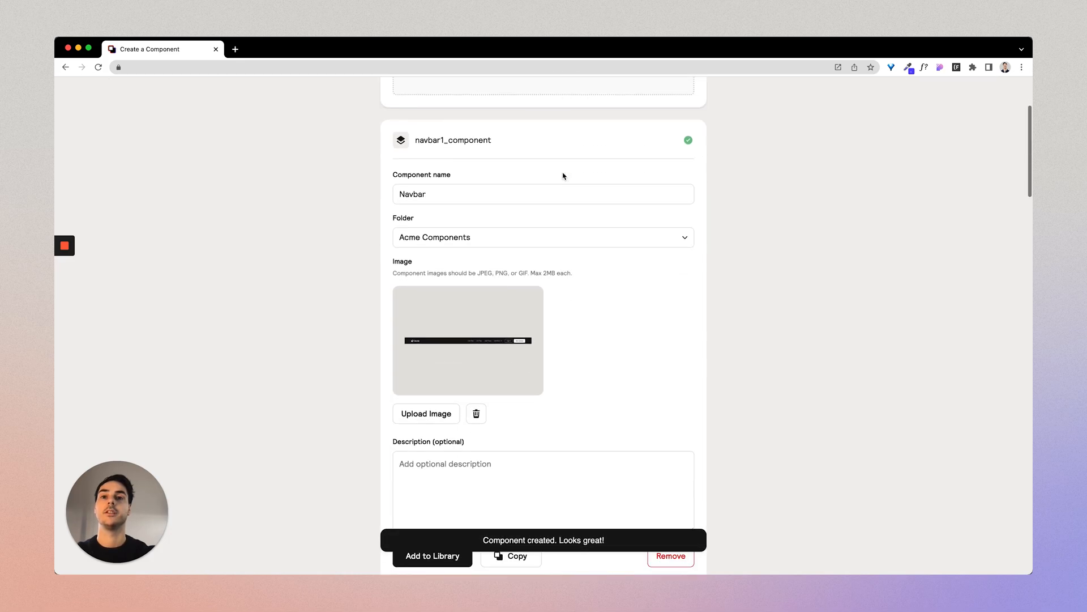
scroll("down", 3)
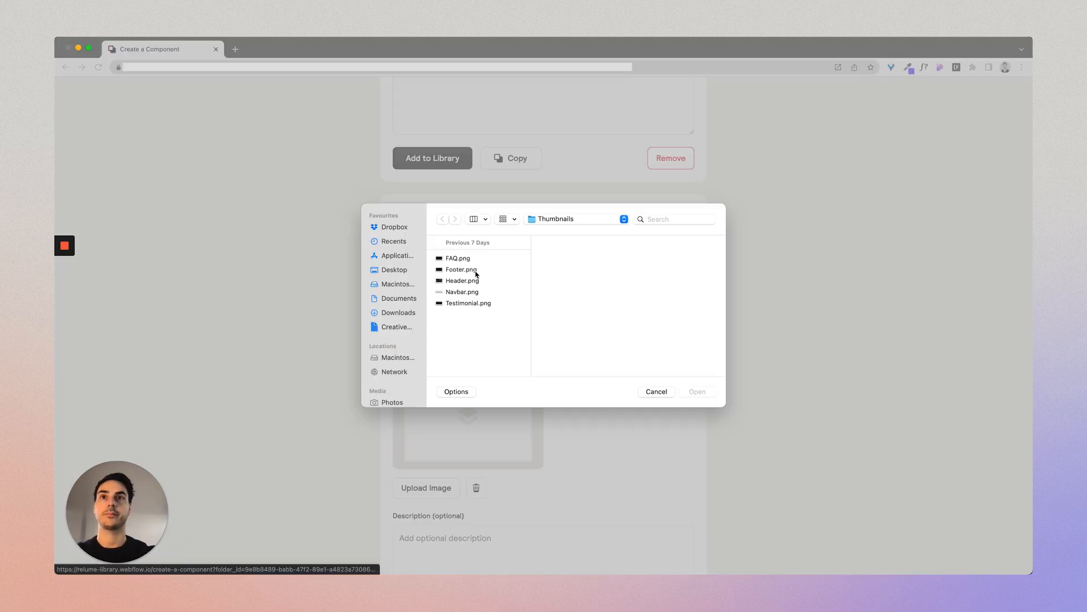
double_click(462, 281)
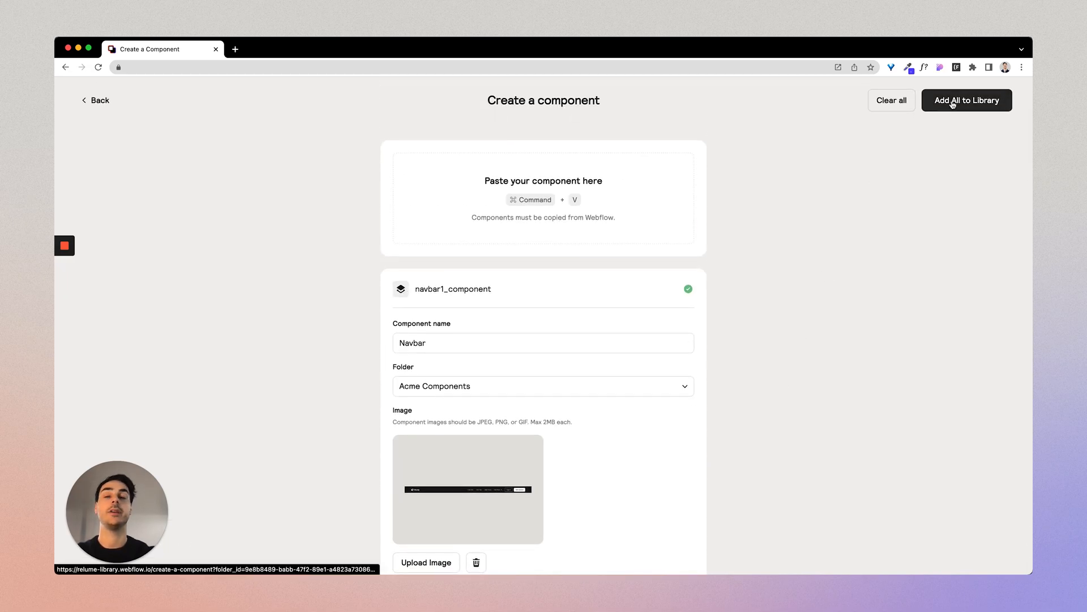
Step: Add all prepared components to the library and review the five components in Acme Components
left_click(967, 100)
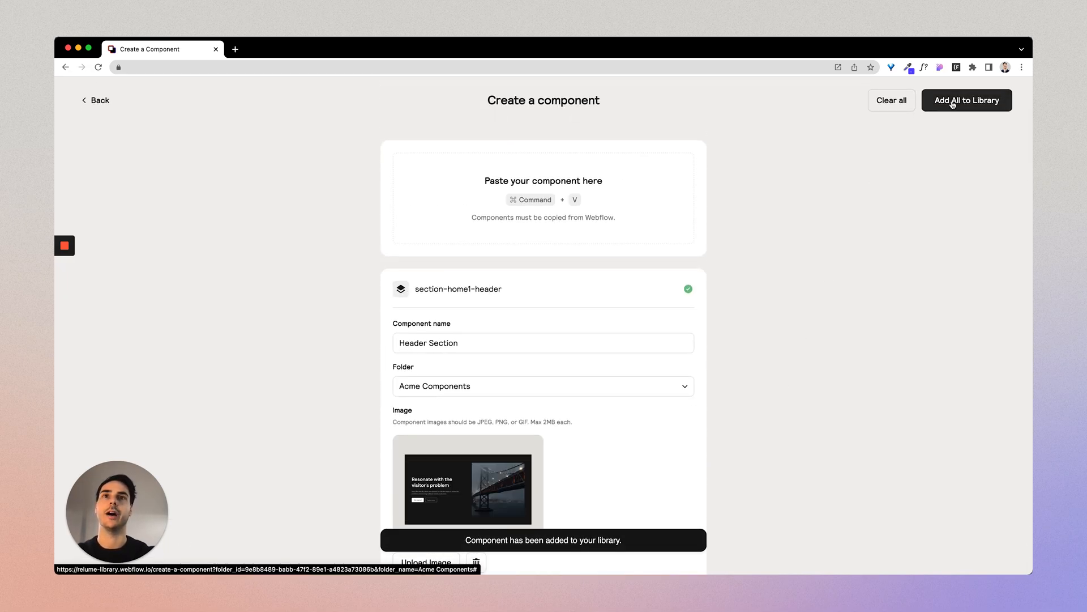
left_click(967, 99)
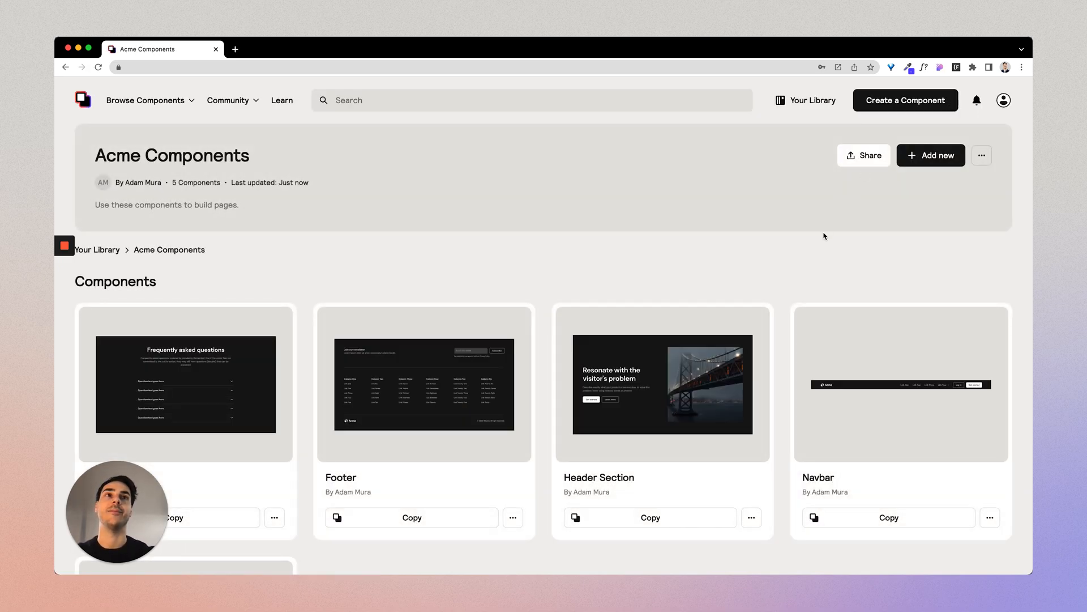
scroll("down", 3)
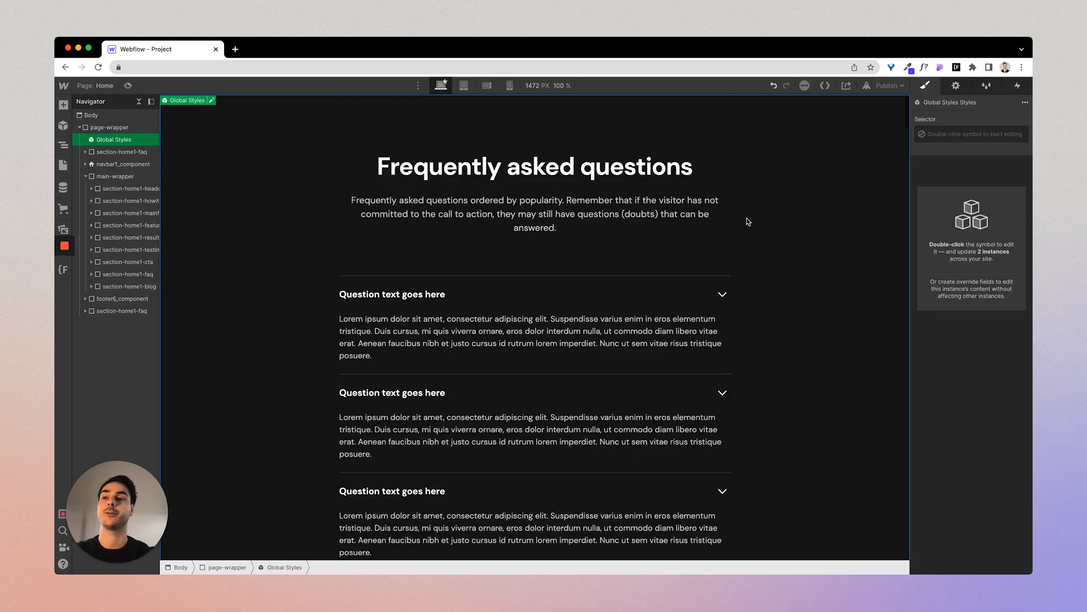
scroll("down", 3)
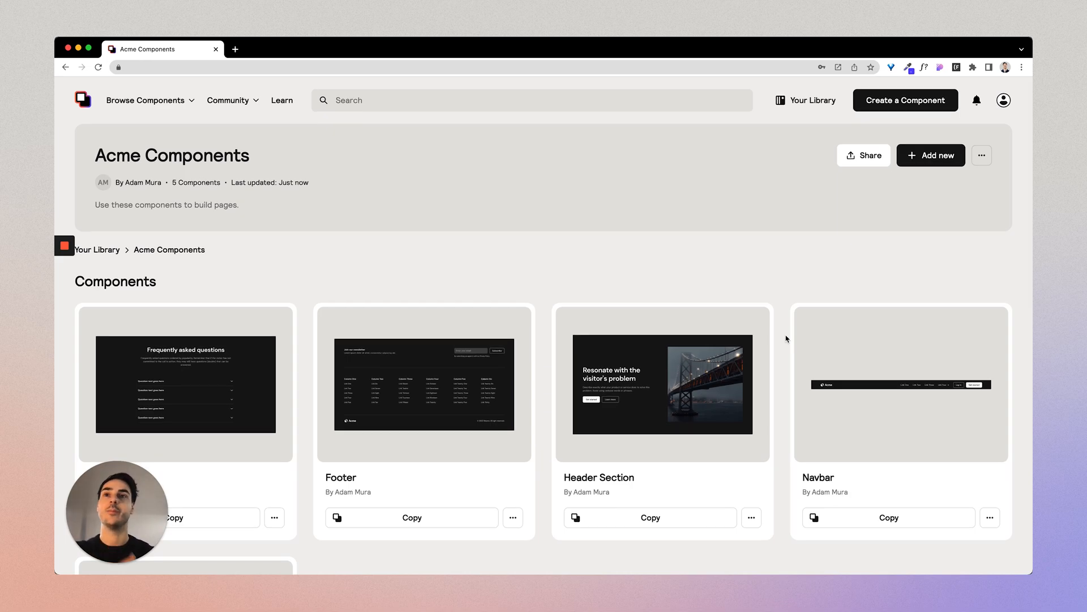
mouse_move(739, 258)
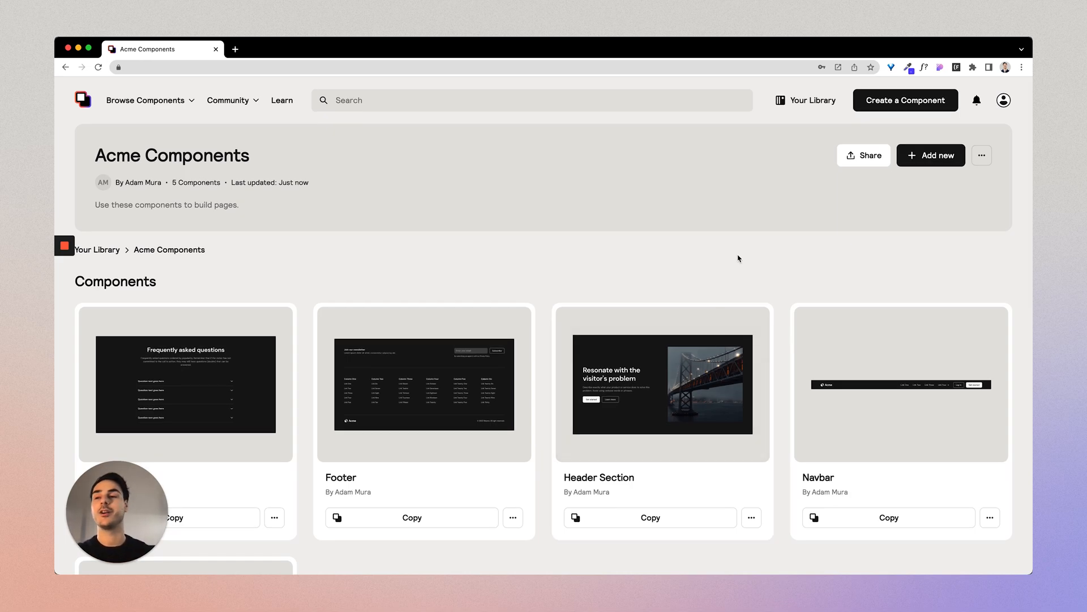
mouse_move(862, 190)
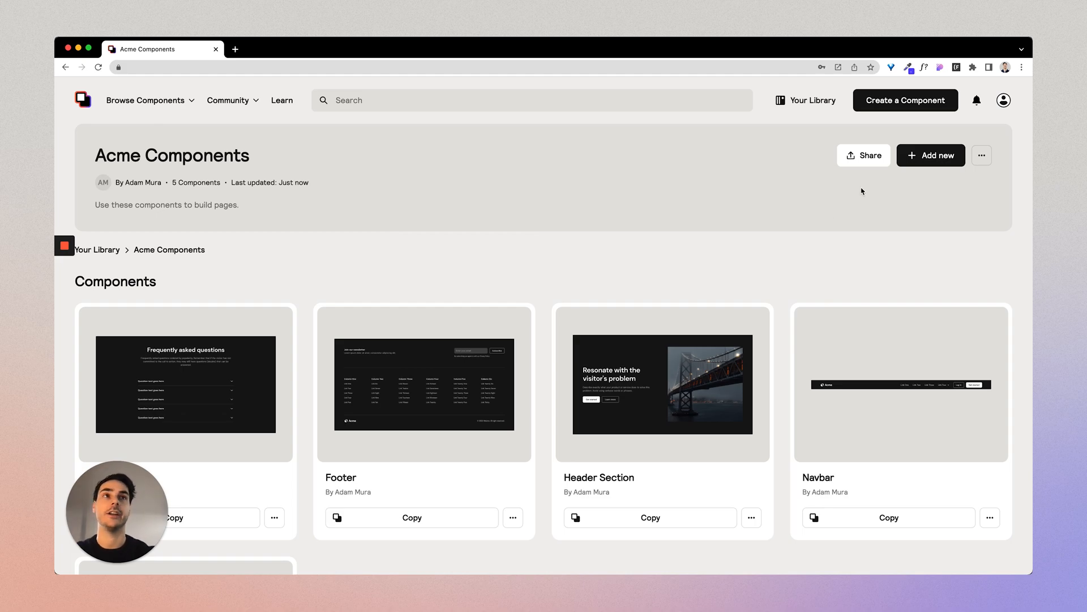
Step: Enter the client's Gmail address in the folder's Share dialog and review the access levels
left_click(865, 155)
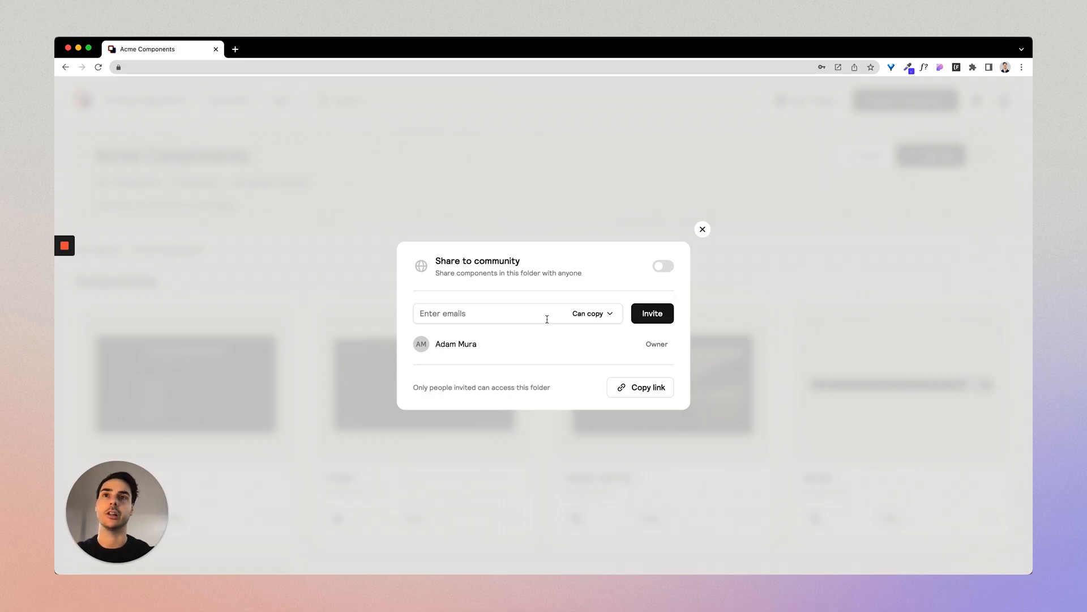
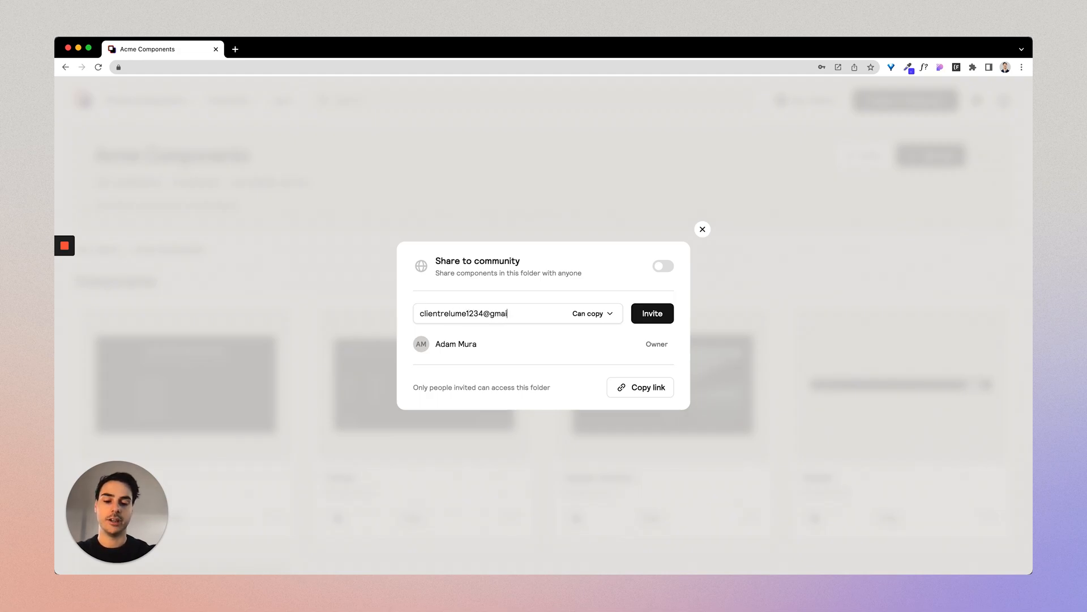
left_click(591, 313)
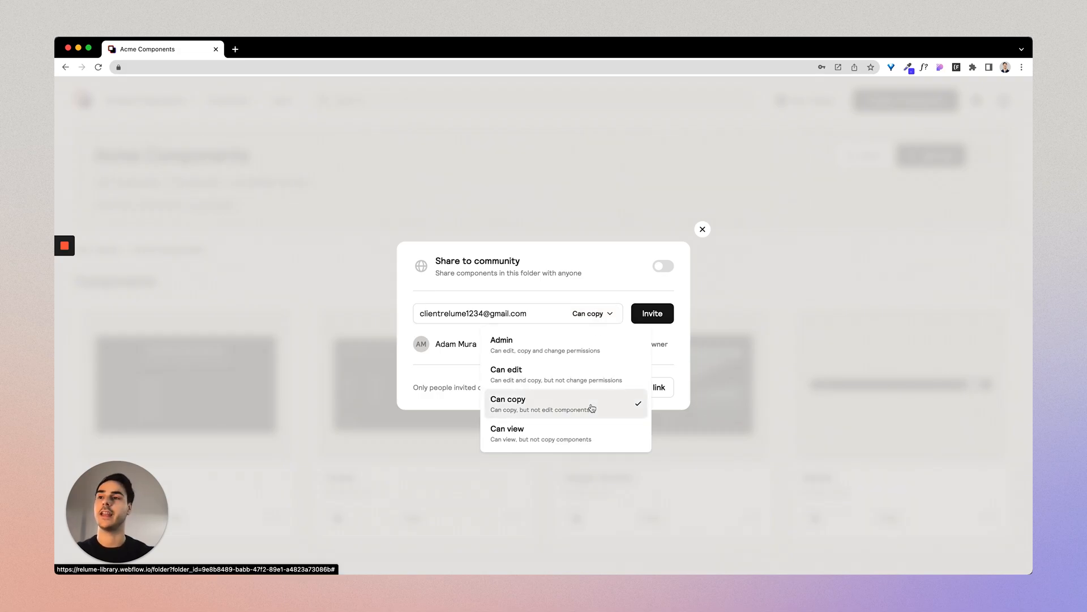
mouse_move(593, 433)
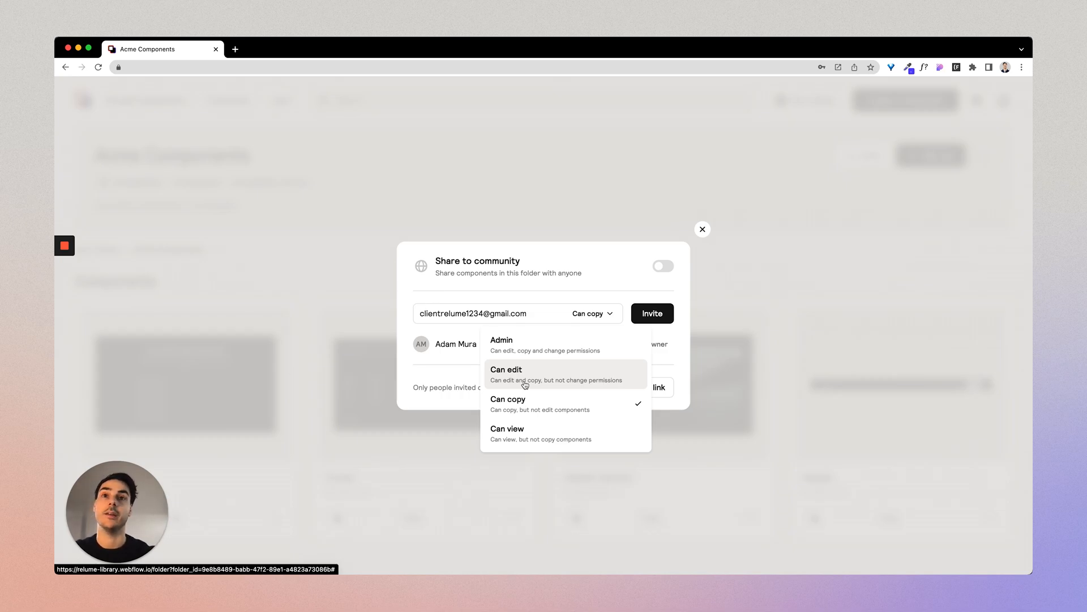
mouse_move(531, 349)
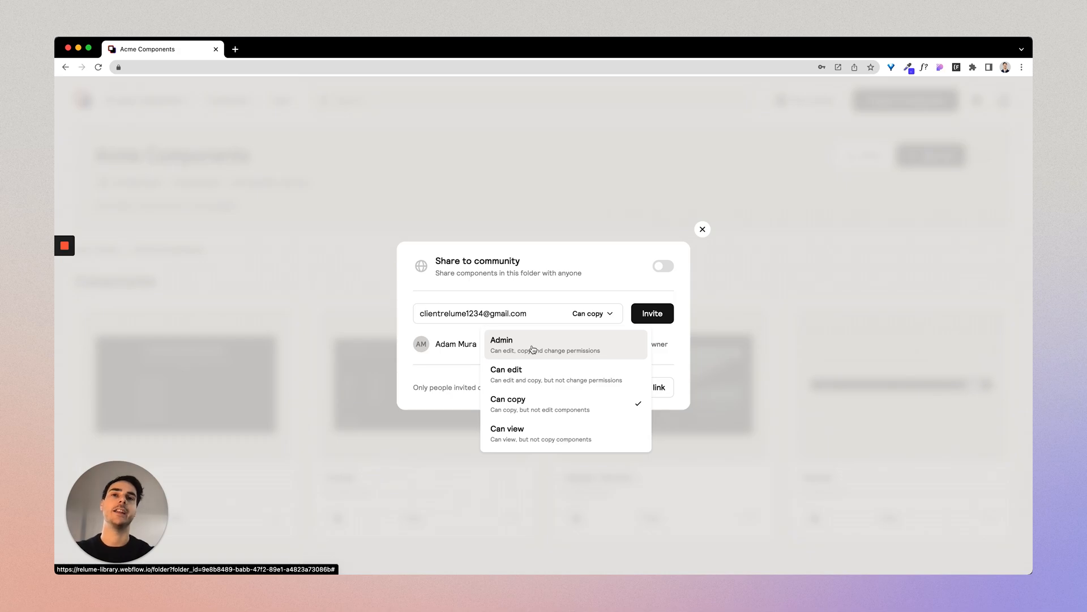
mouse_move(544, 350)
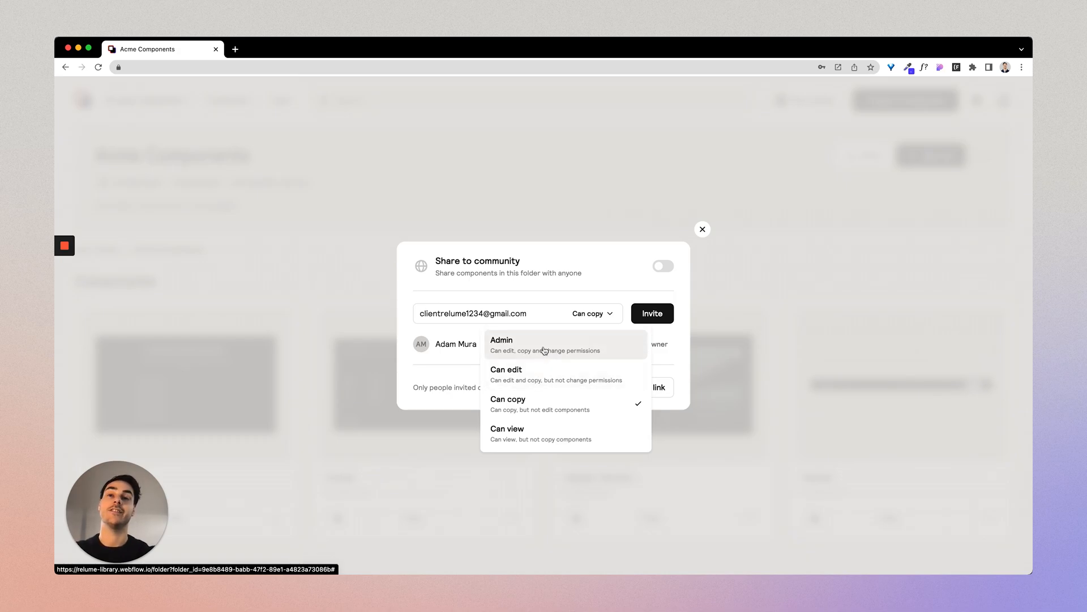
mouse_move(569, 403)
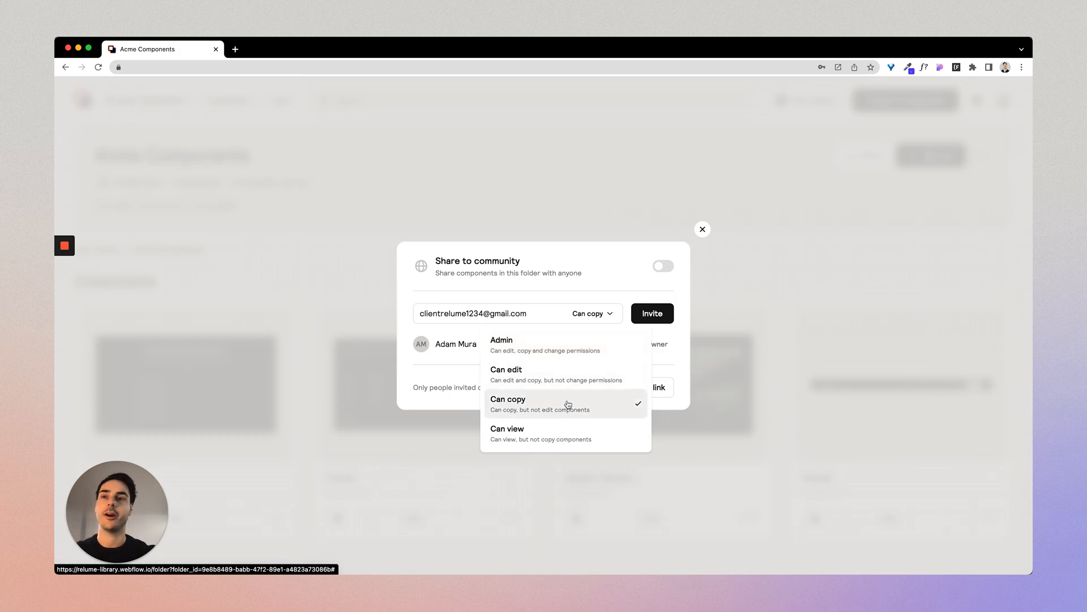
mouse_move(686, 351)
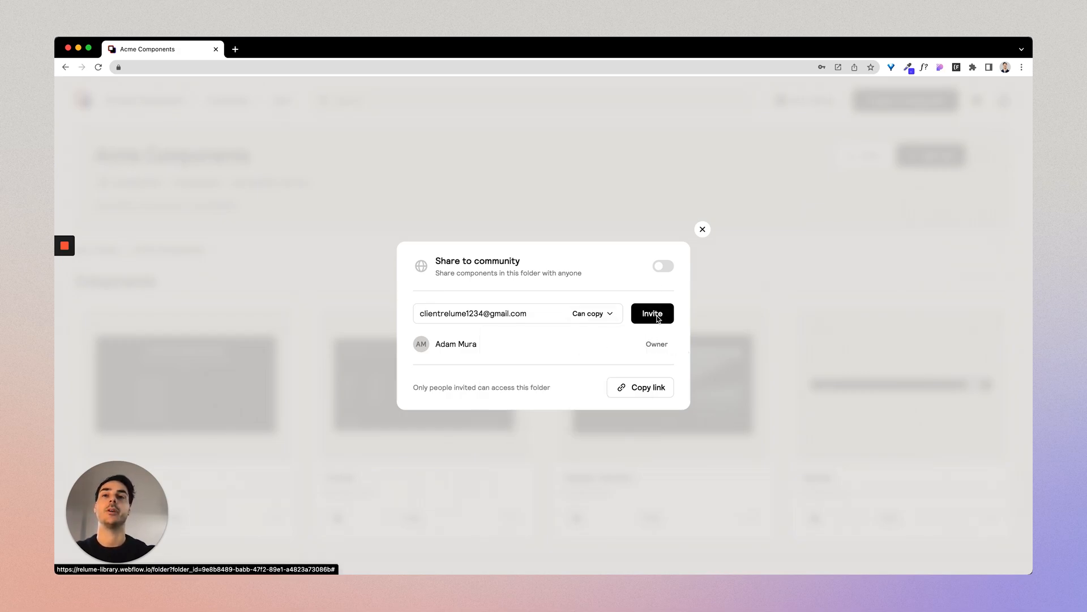
Step: Invite the client with Can copy access and copy the folder's share link
left_click(652, 313)
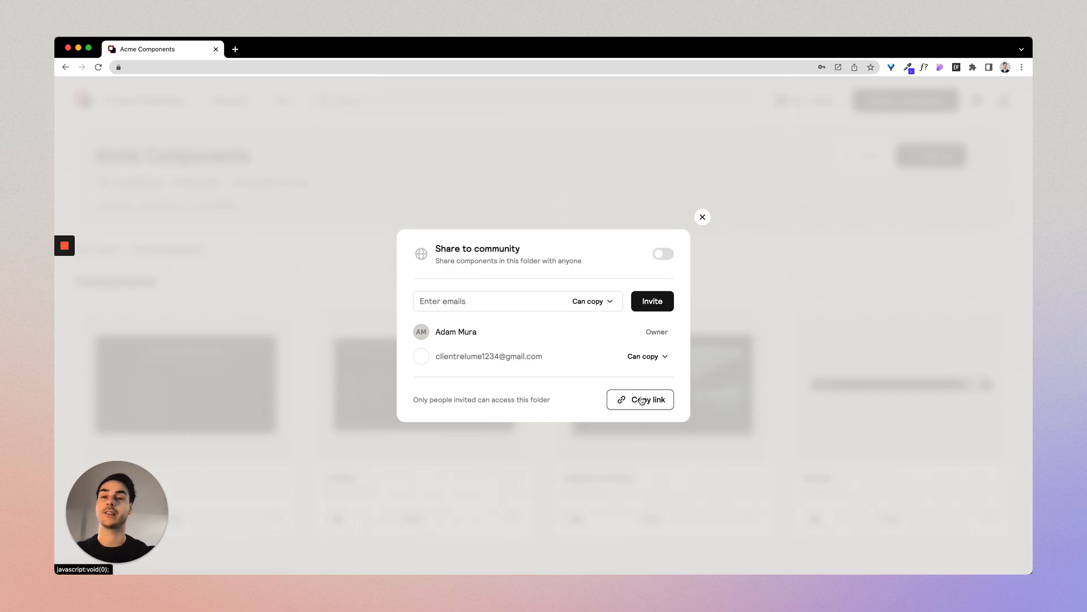
left_click(640, 399)
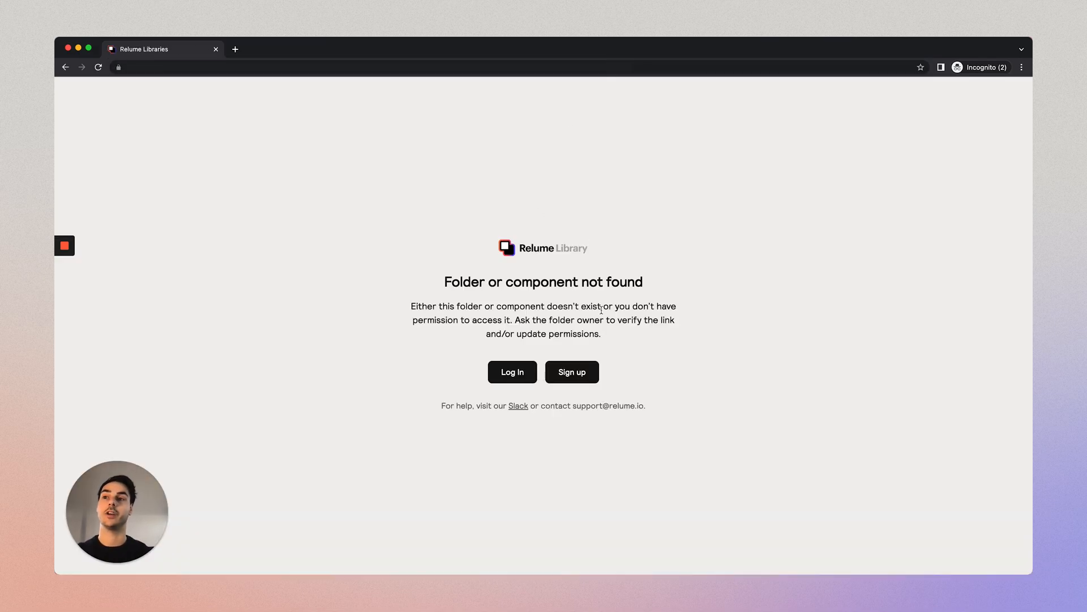
mouse_move(582, 378)
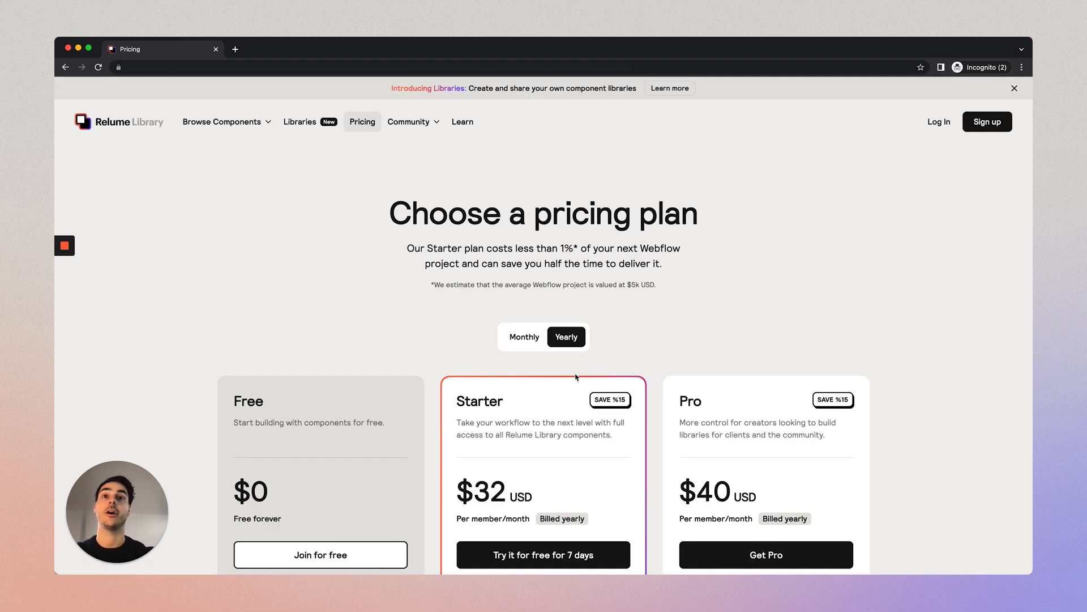
Step: Join for free as the client in a private window and fill in the sign-up details
scroll("down", 3)
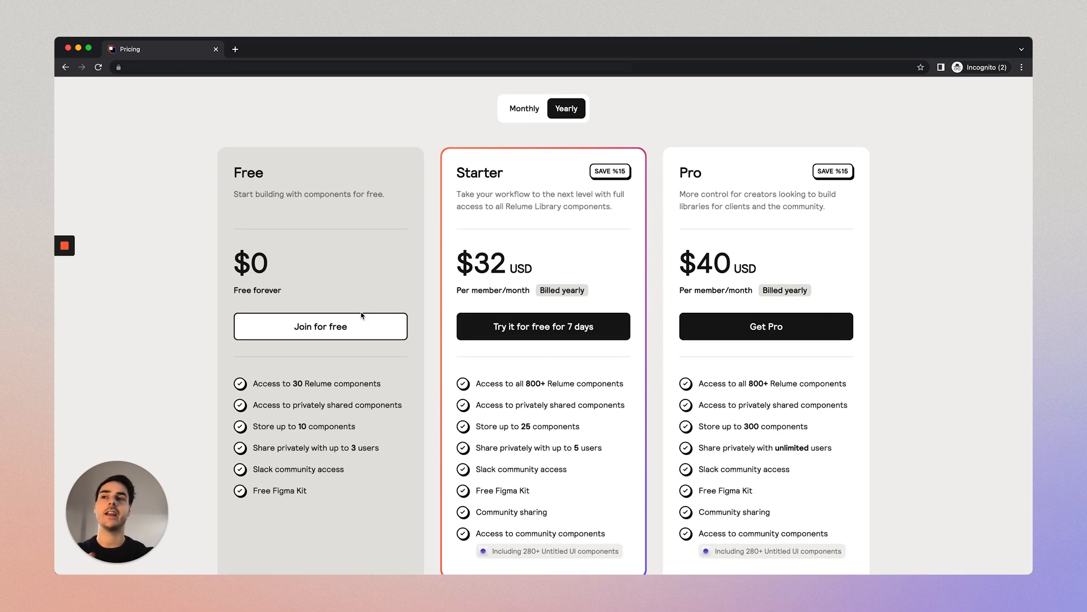
left_click(320, 326)
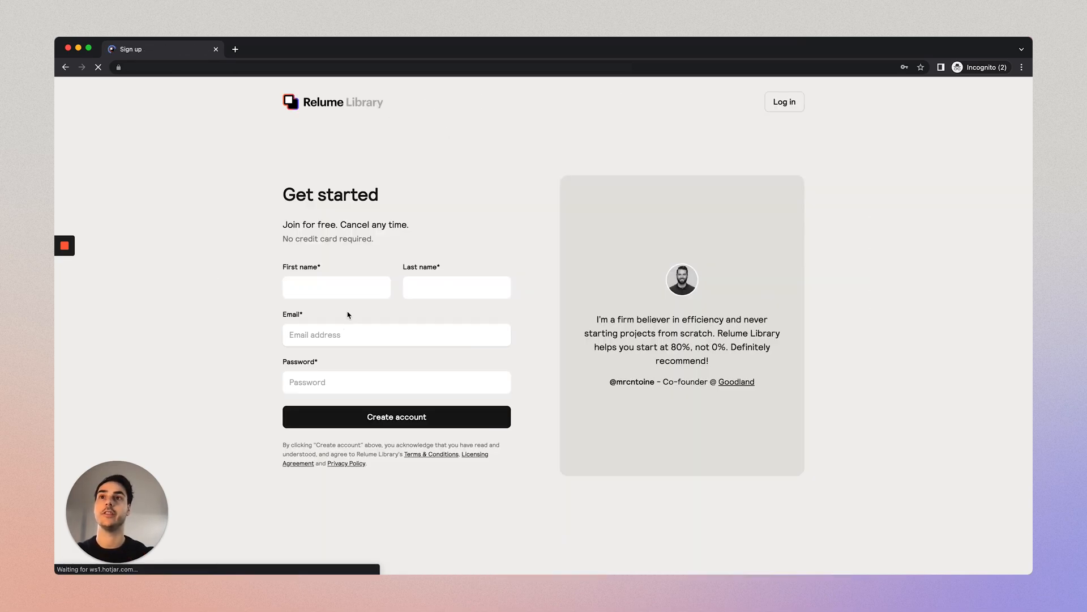
type("Clie")
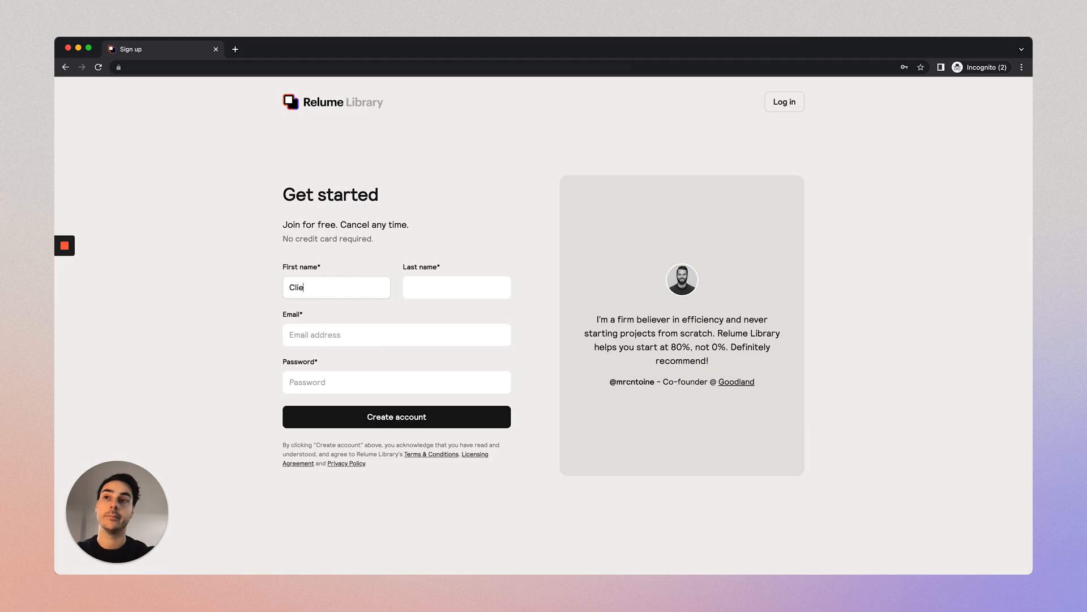
left_click(396, 417)
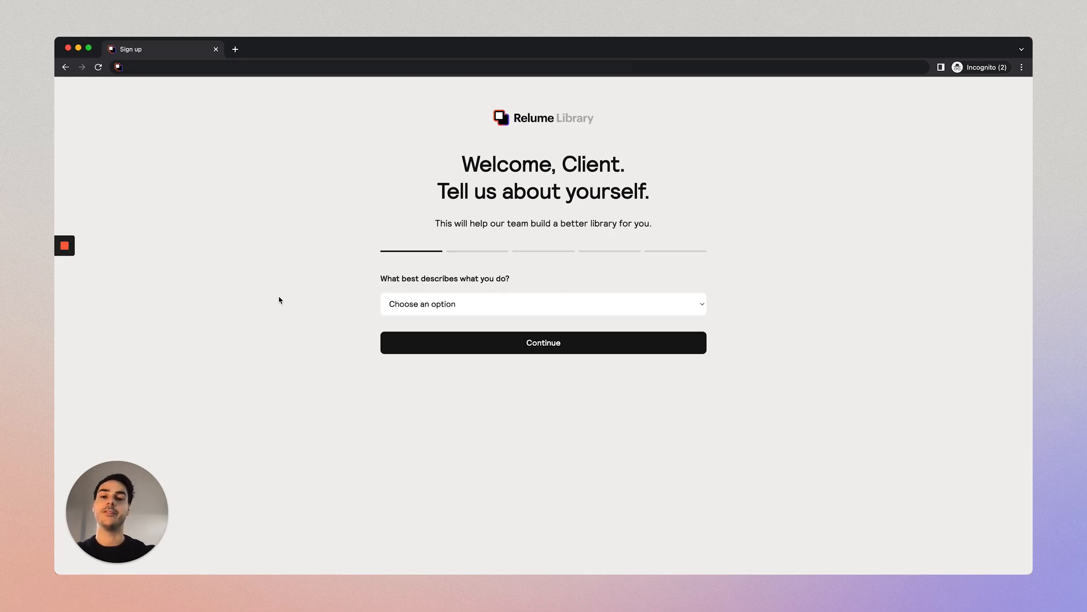
mouse_move(263, 180)
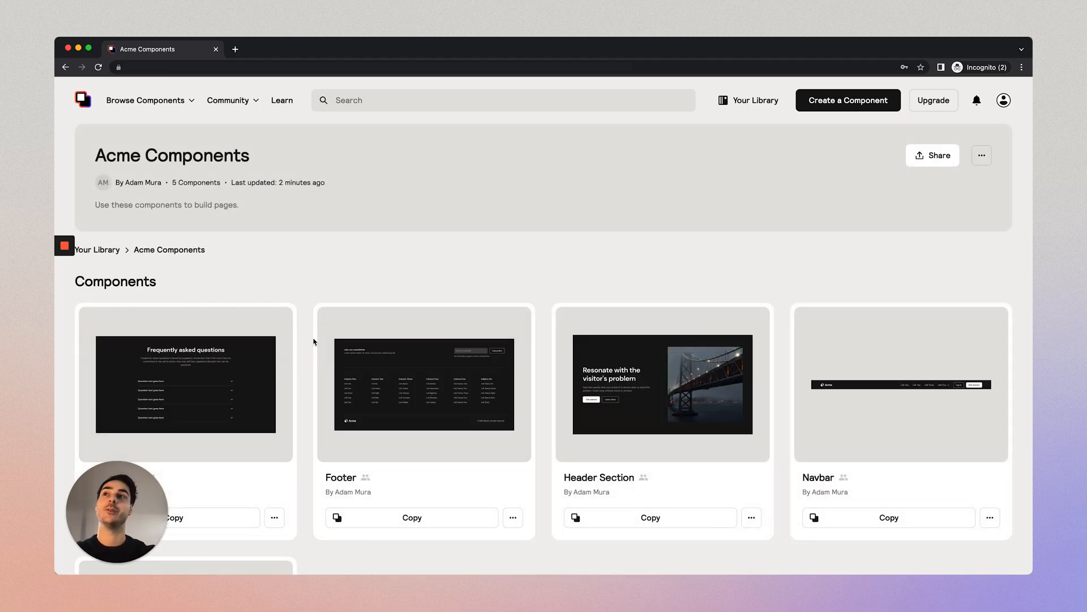
Step: Reach the shared Acme Components folder as the client and bring up its more-options menu
scroll("down", 3)
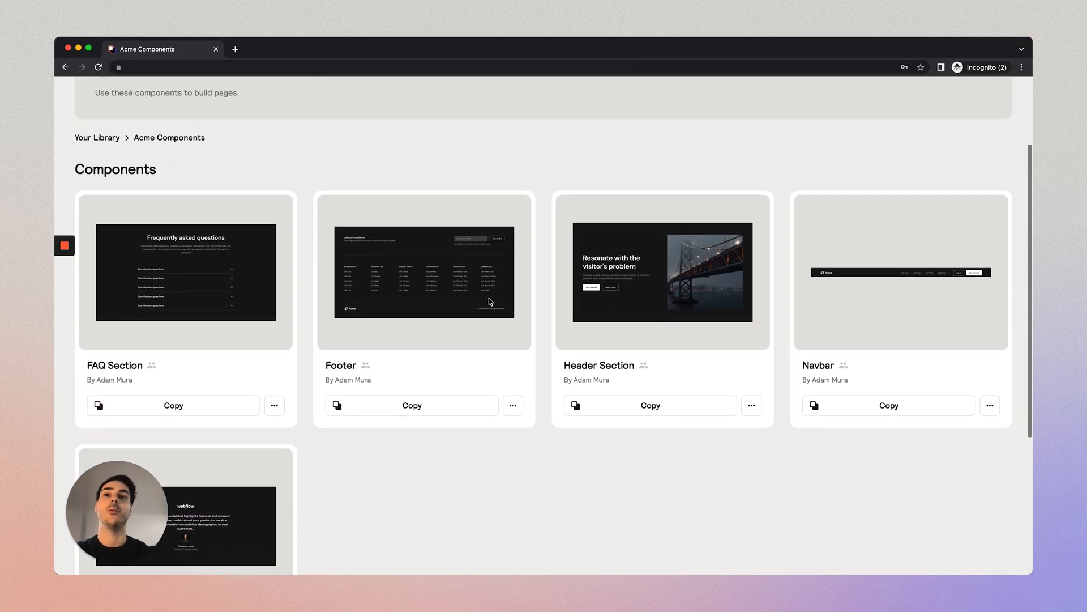
scroll("down", 3)
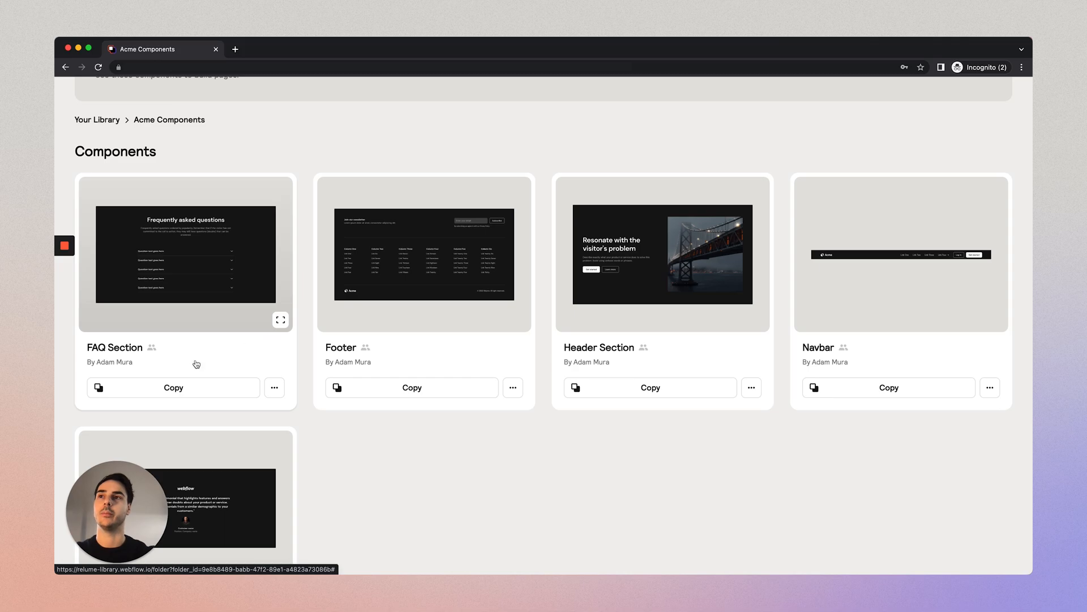
left_click(174, 387)
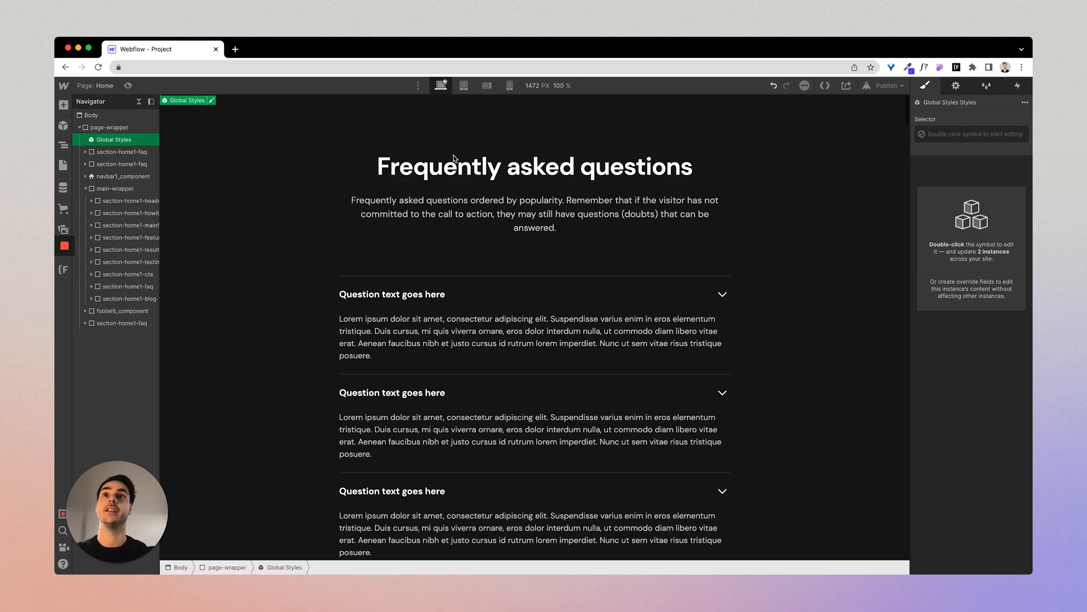
left_click(120, 163)
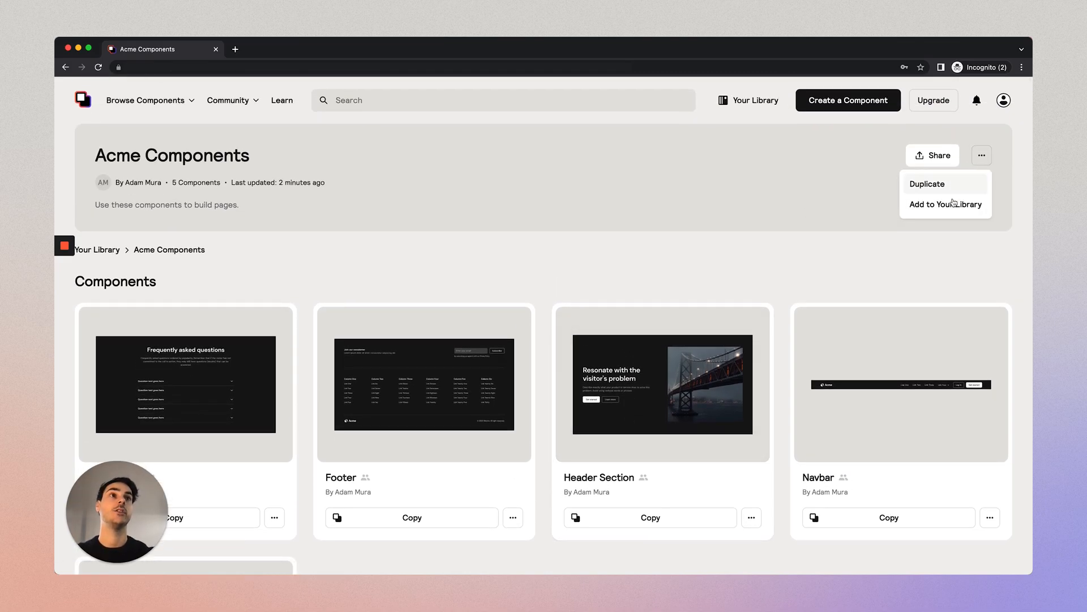
Step: Add Acme Components to the client's Your Library, confirm it is listed and reopen the folder
left_click(945, 204)
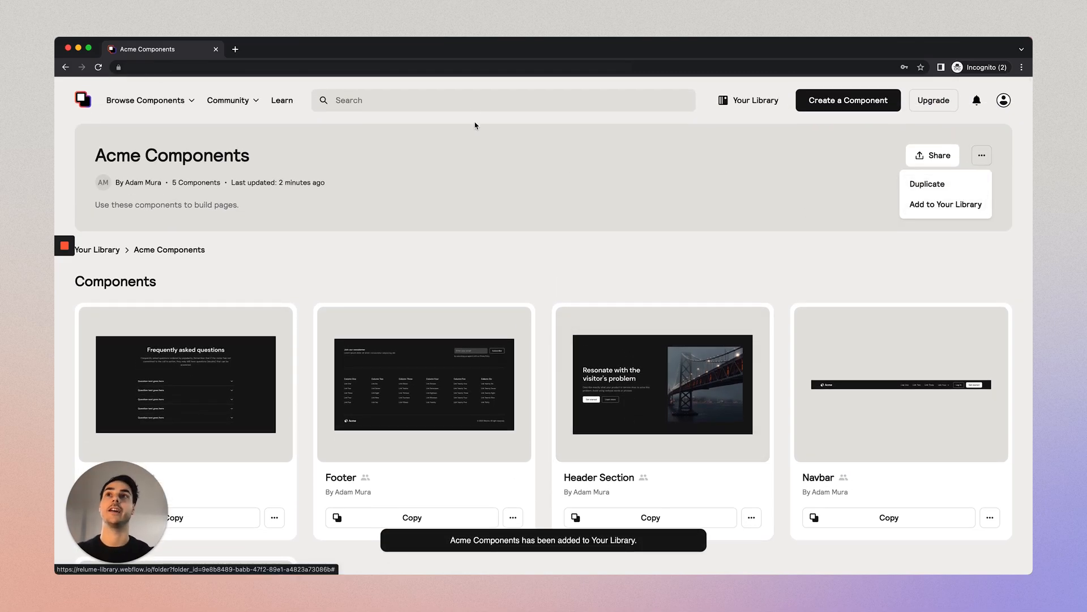
left_click(747, 100)
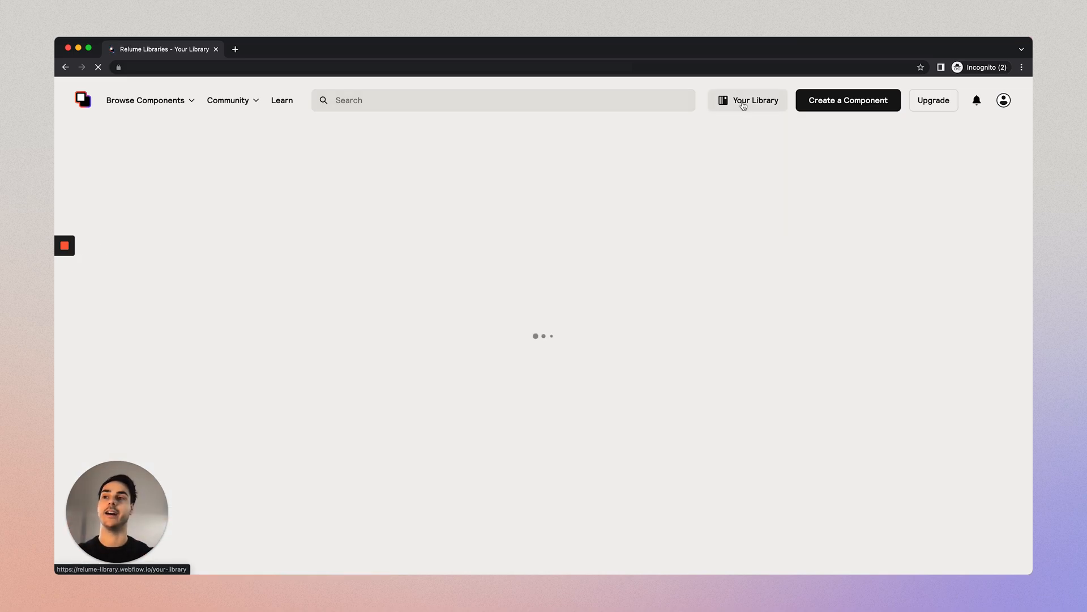
left_click(747, 99)
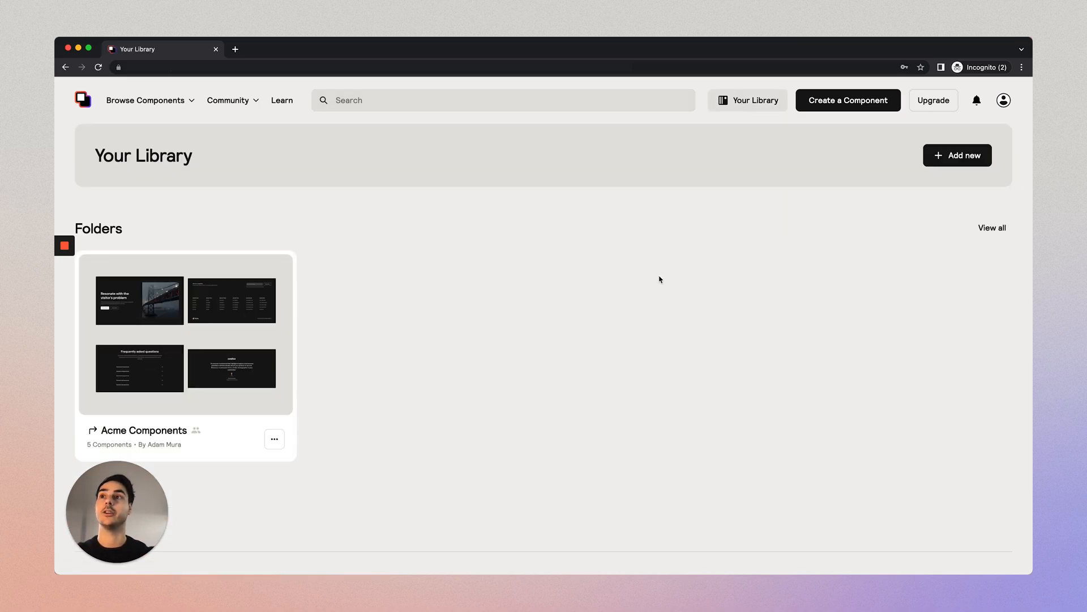
mouse_move(177, 338)
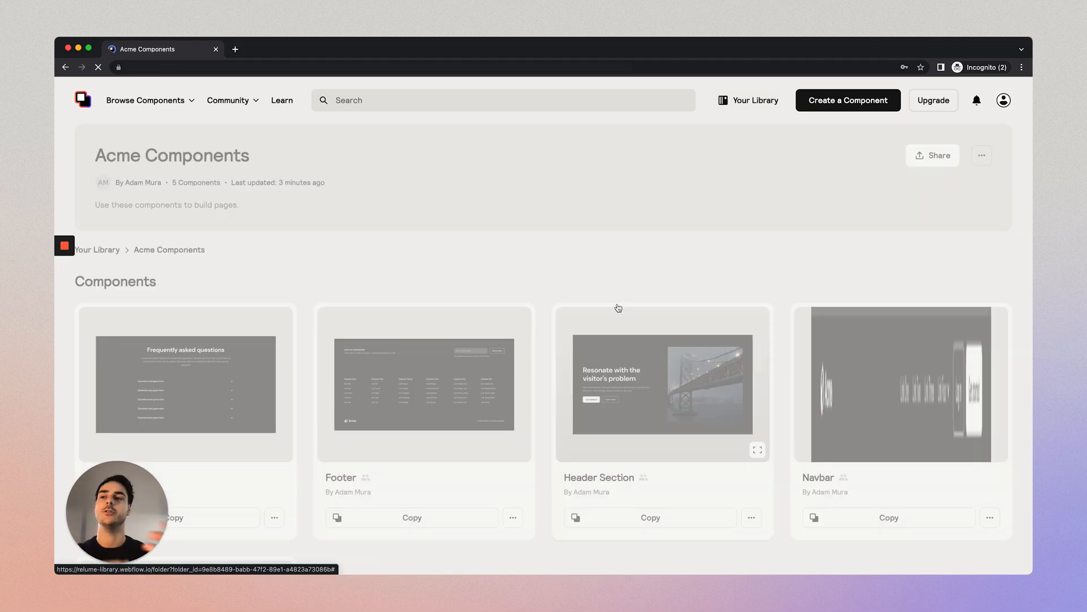
scroll("down", 3)
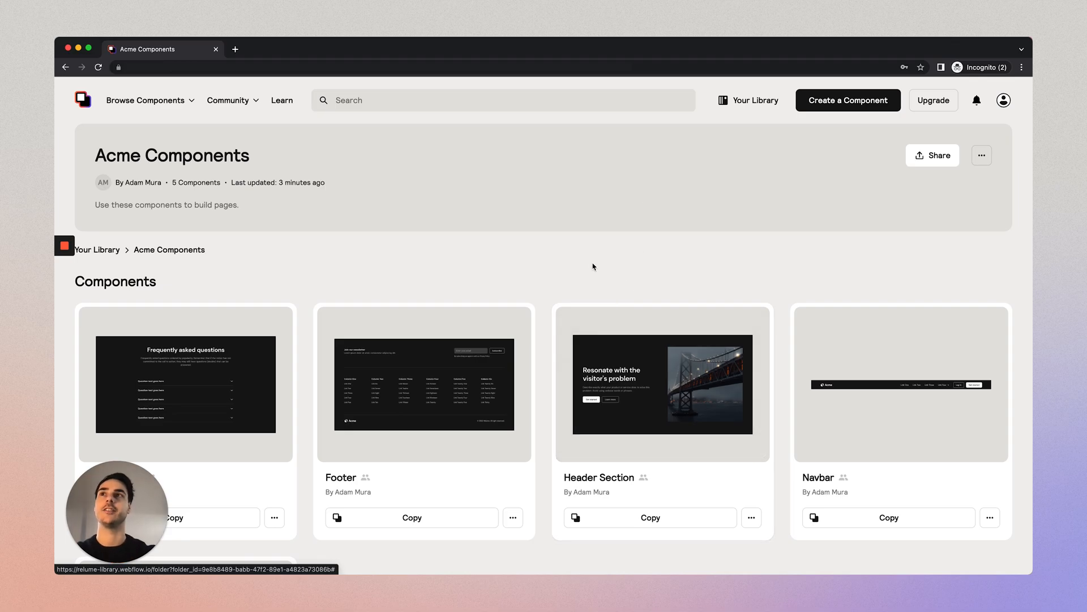
left_click(933, 155)
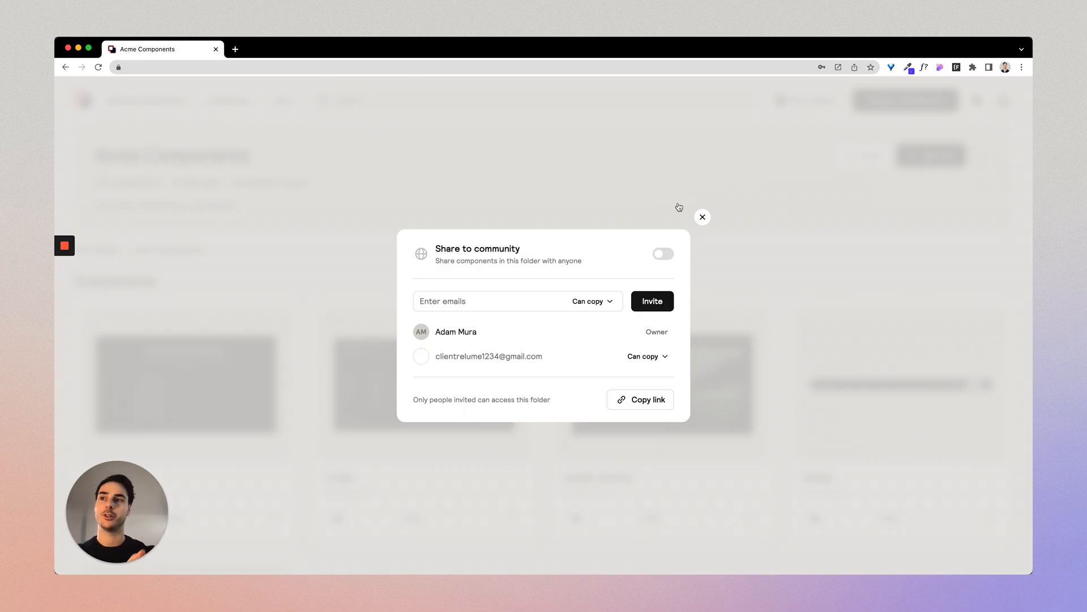
mouse_move(671, 231)
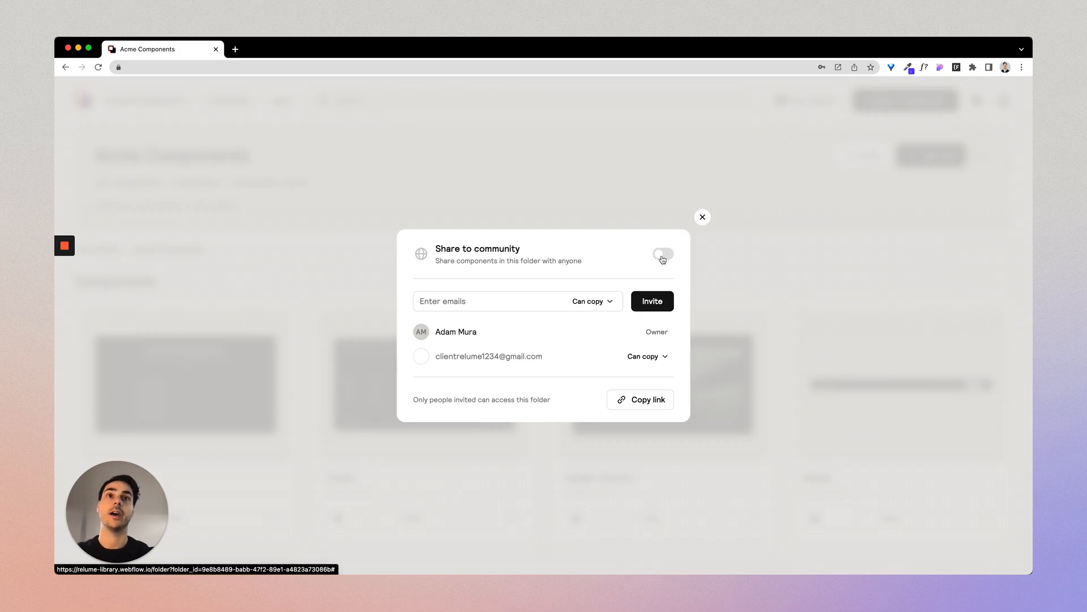
Step: Share Acme Components to the community with copying and duplication allowed, and copy its public link
left_click(663, 254)
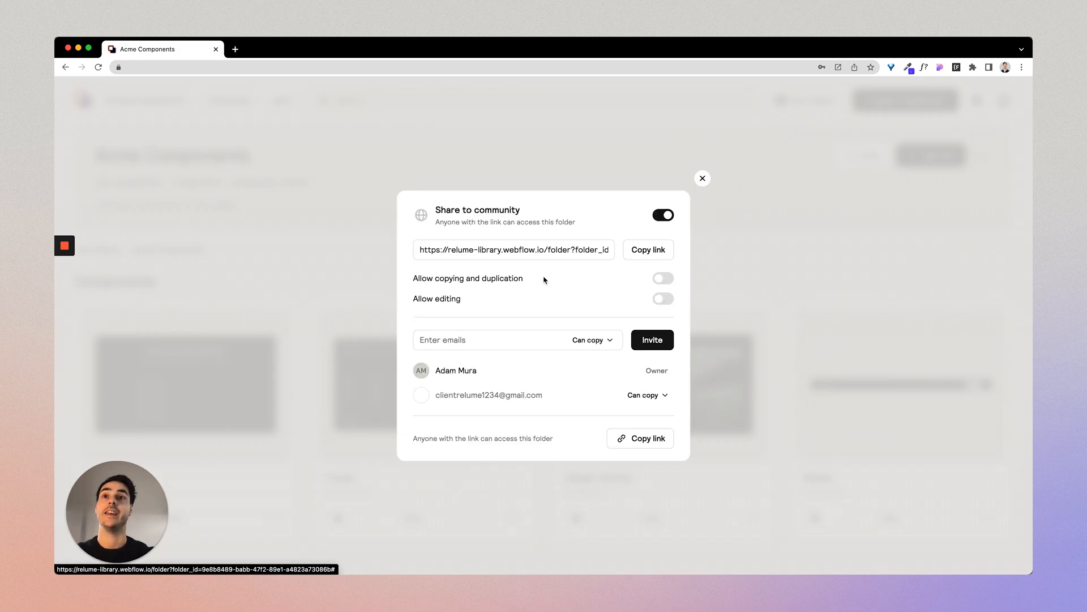
left_click(663, 278)
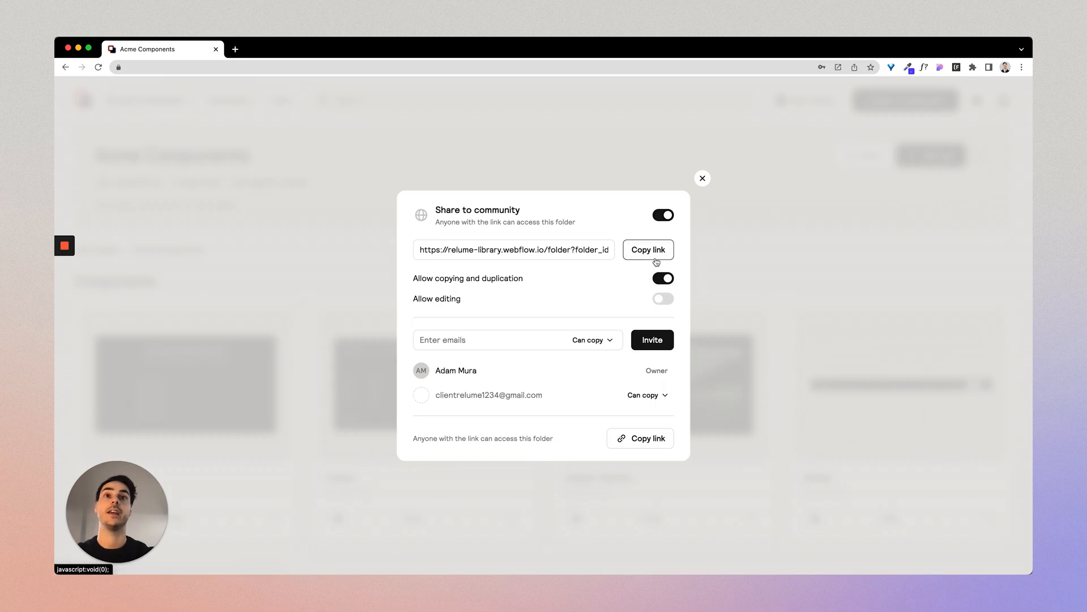
left_click(648, 249)
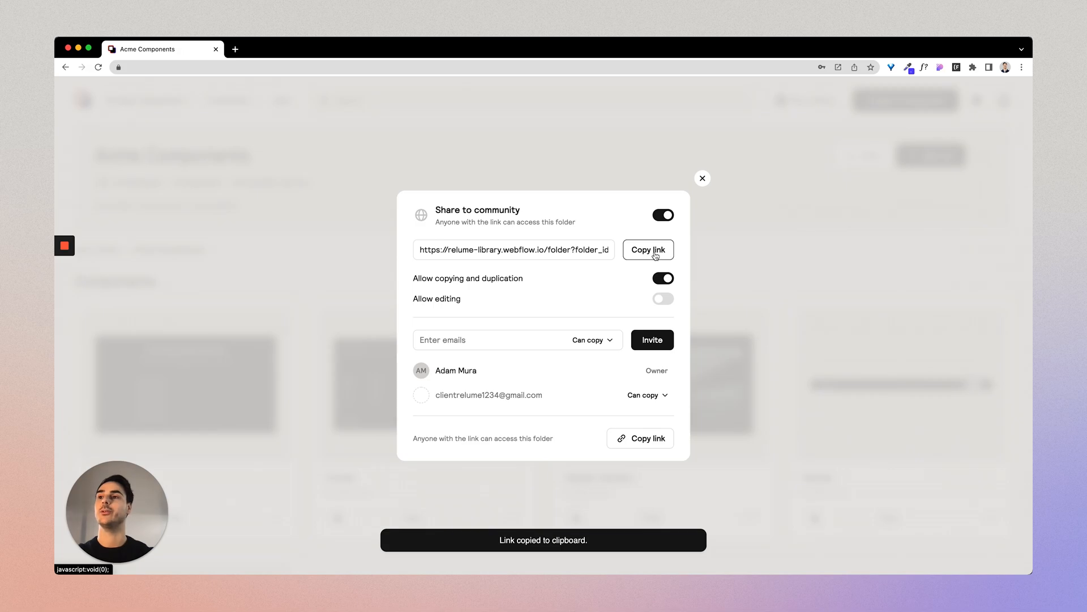
left_click(703, 178)
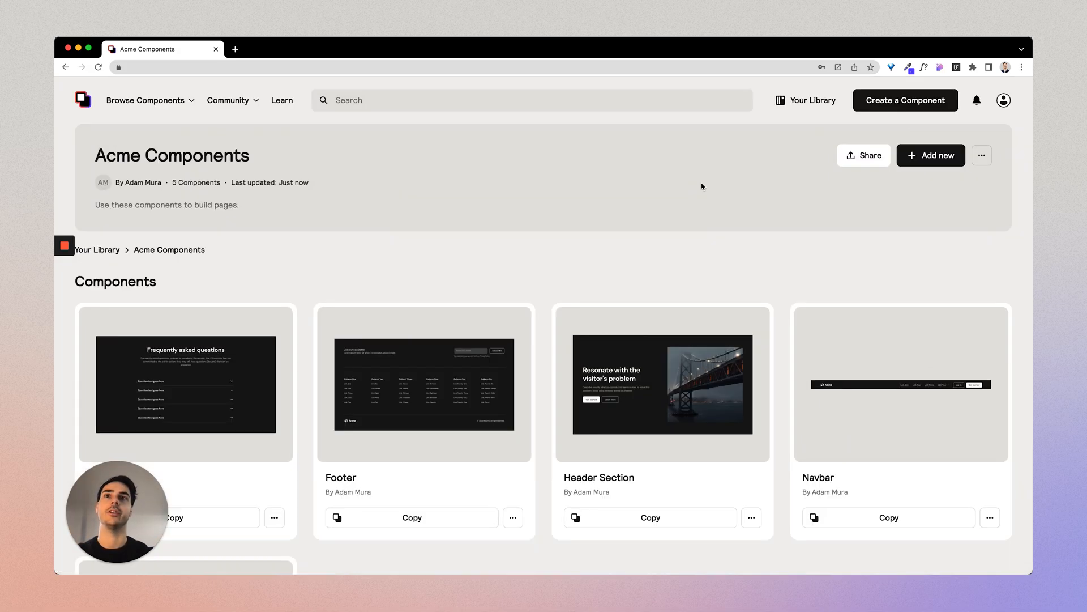
mouse_move(674, 222)
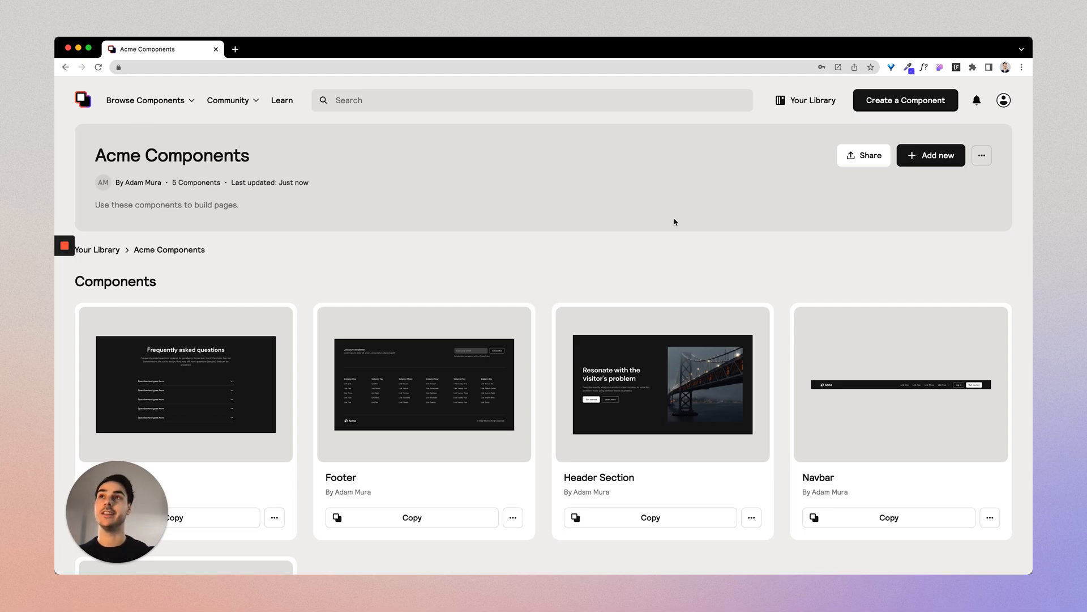
Step: View the featured Untitled UI library from the Community menu
left_click(228, 100)
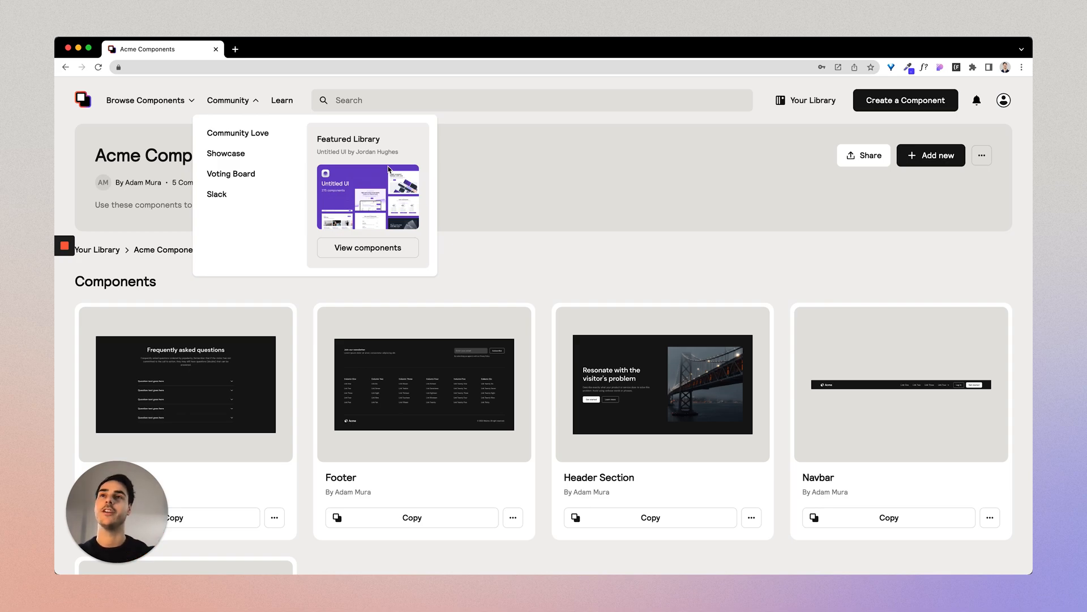
mouse_move(384, 193)
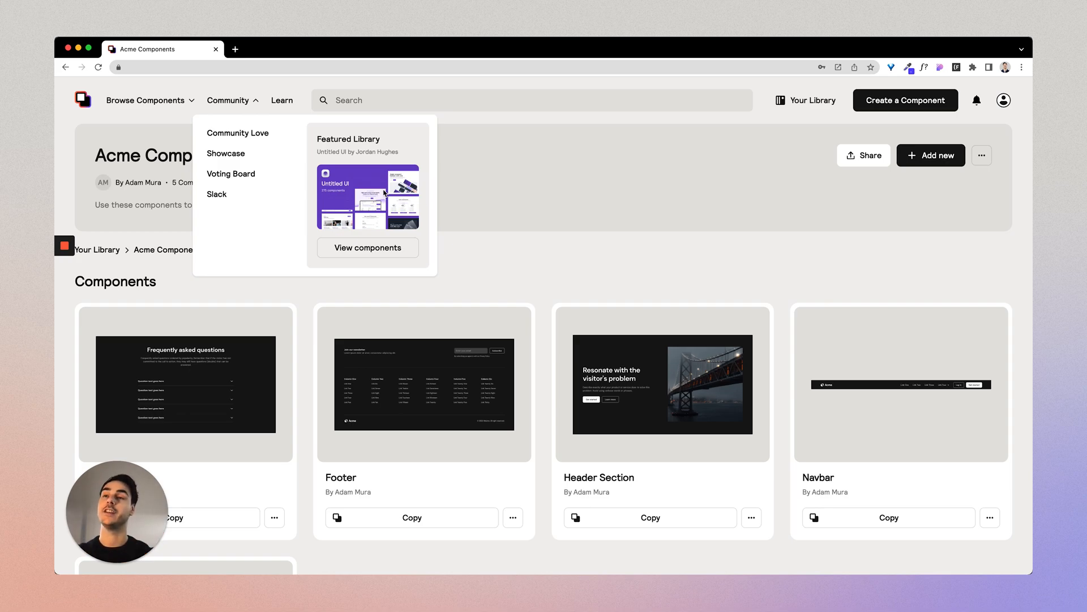
mouse_move(374, 248)
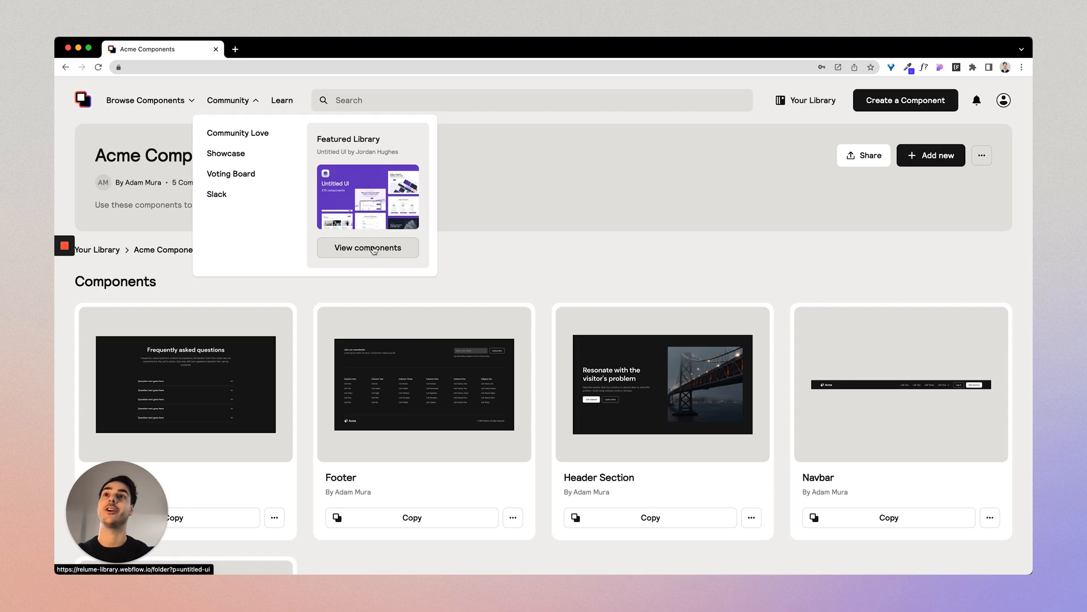
left_click(367, 247)
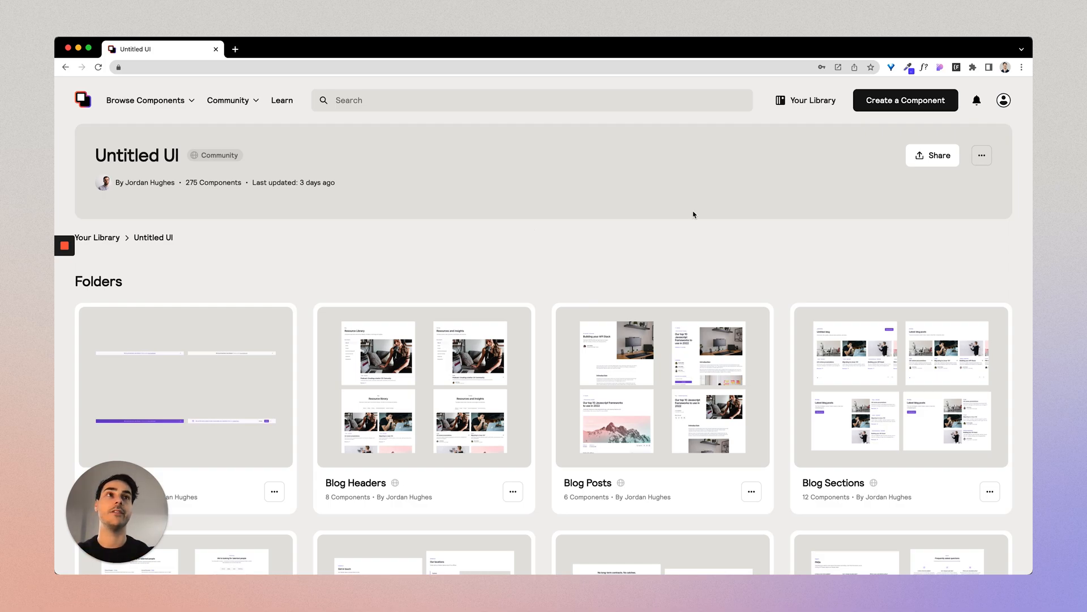
scroll("down", 3)
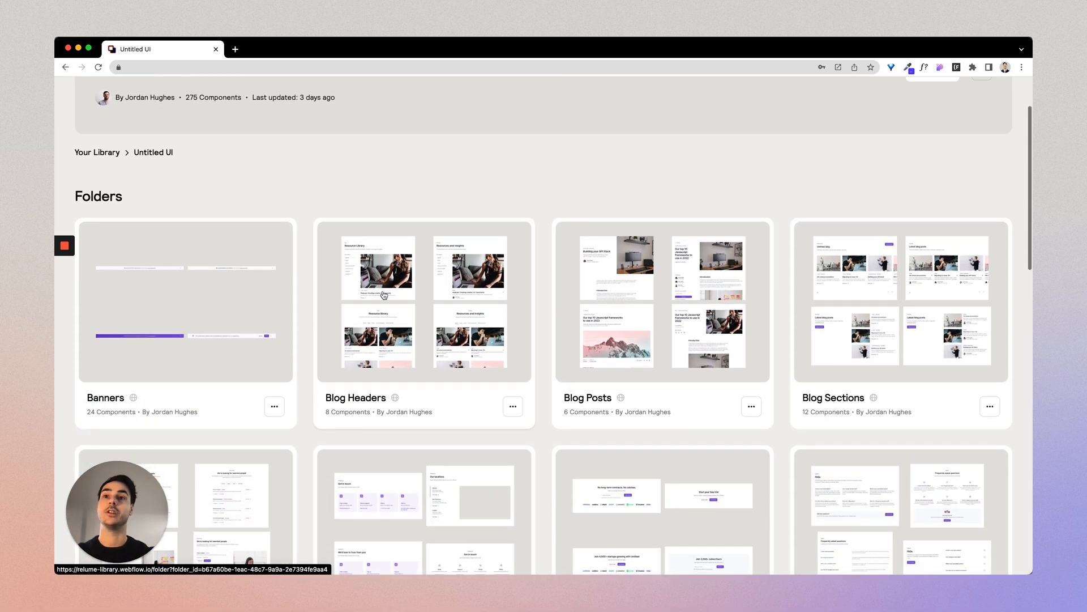
scroll("up", 3)
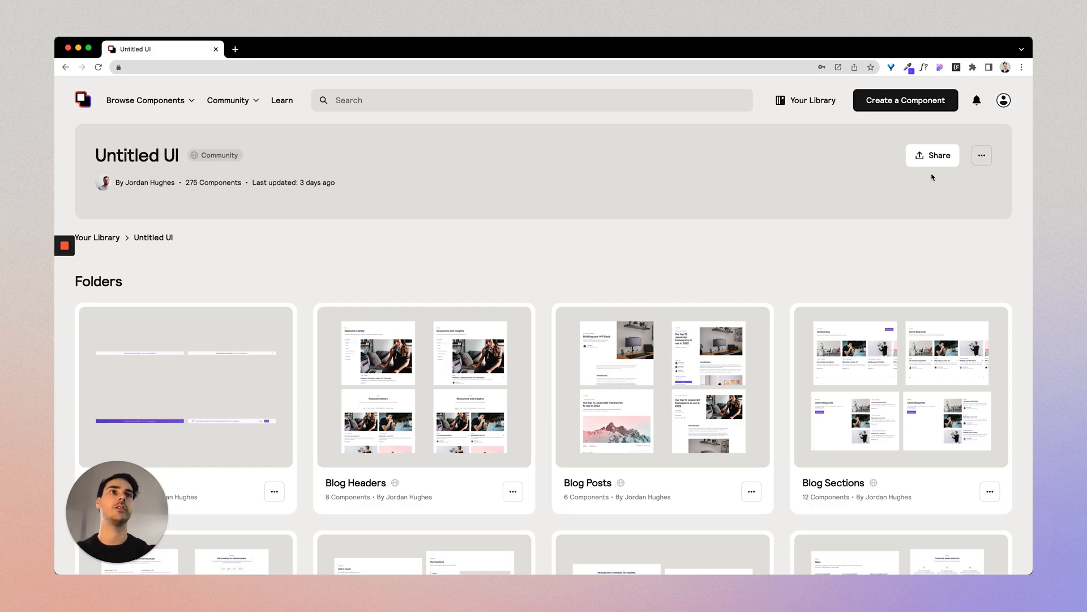
Step: Add the Untitled UI library to Your Library alongside Acme Components
left_click(981, 155)
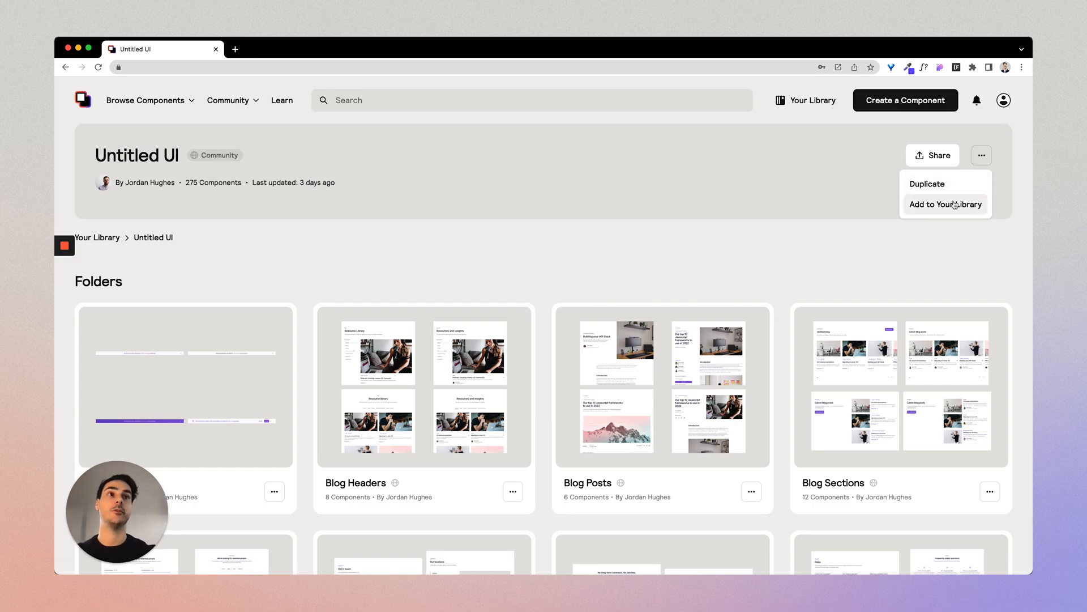
left_click(945, 204)
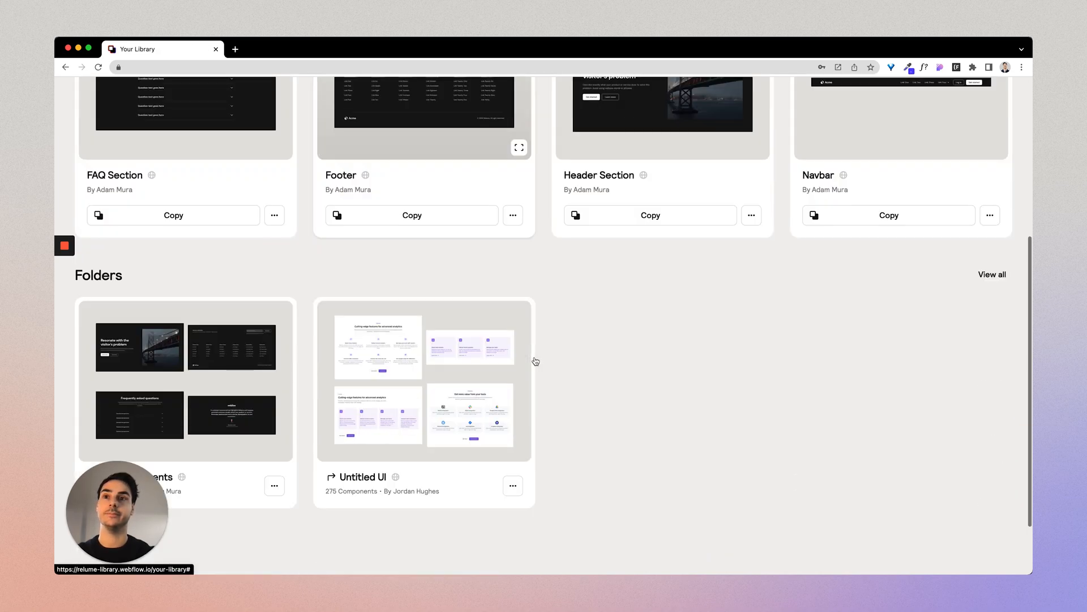
scroll("down", 3)
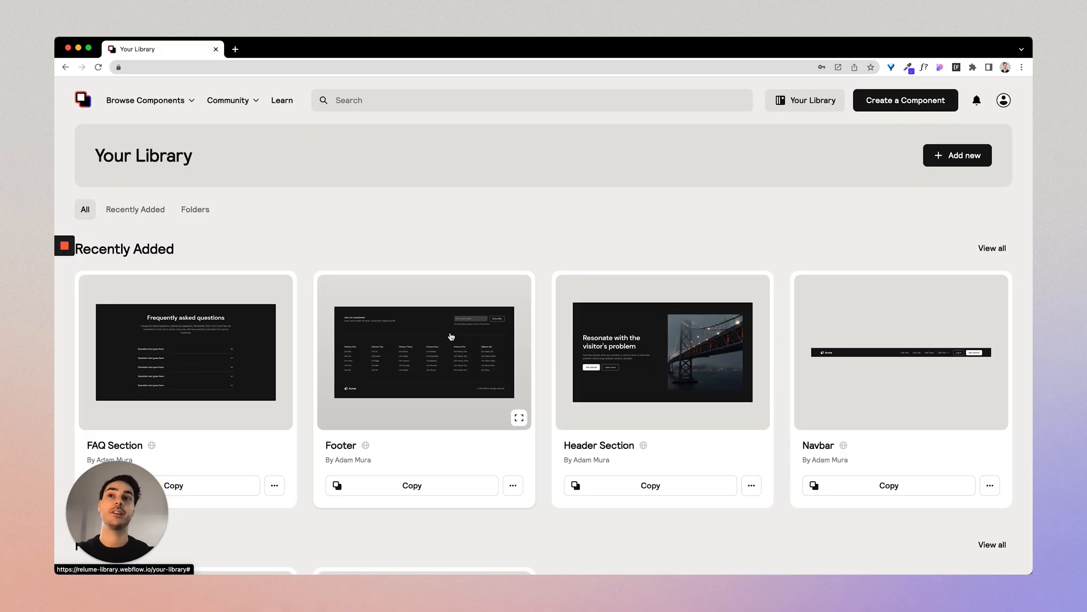
mouse_move(612, 254)
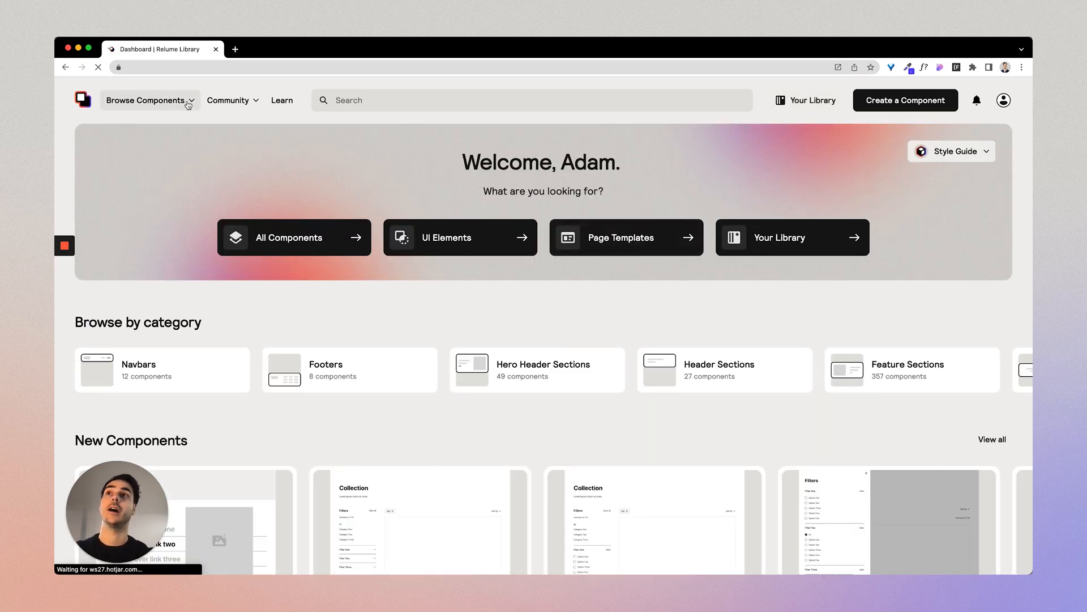
Step: Browse to the Navbars category, showing its 12 navbar components
left_click(148, 100)
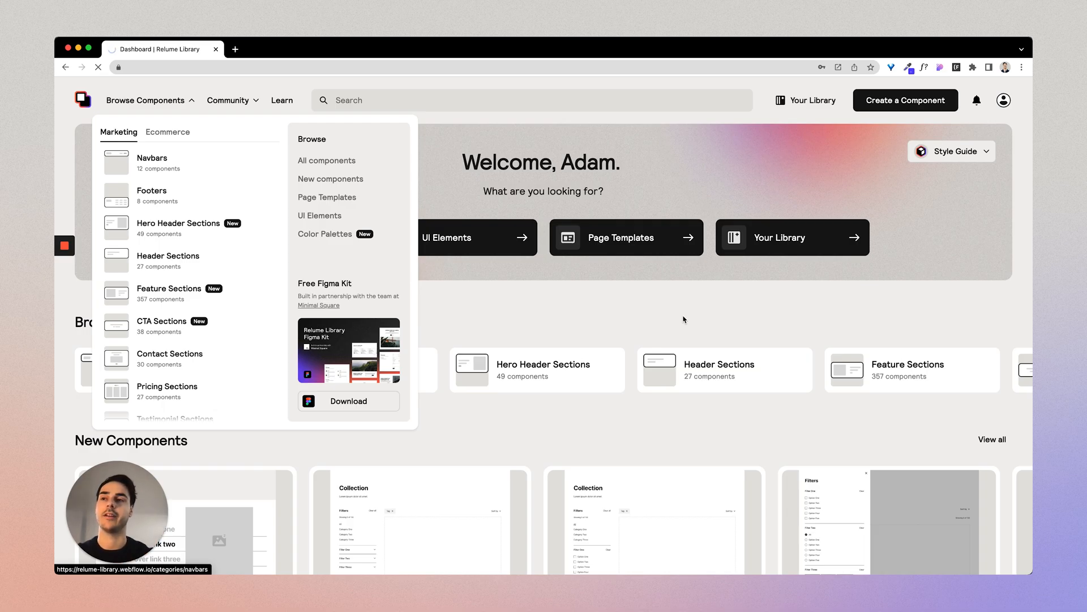
left_click(152, 159)
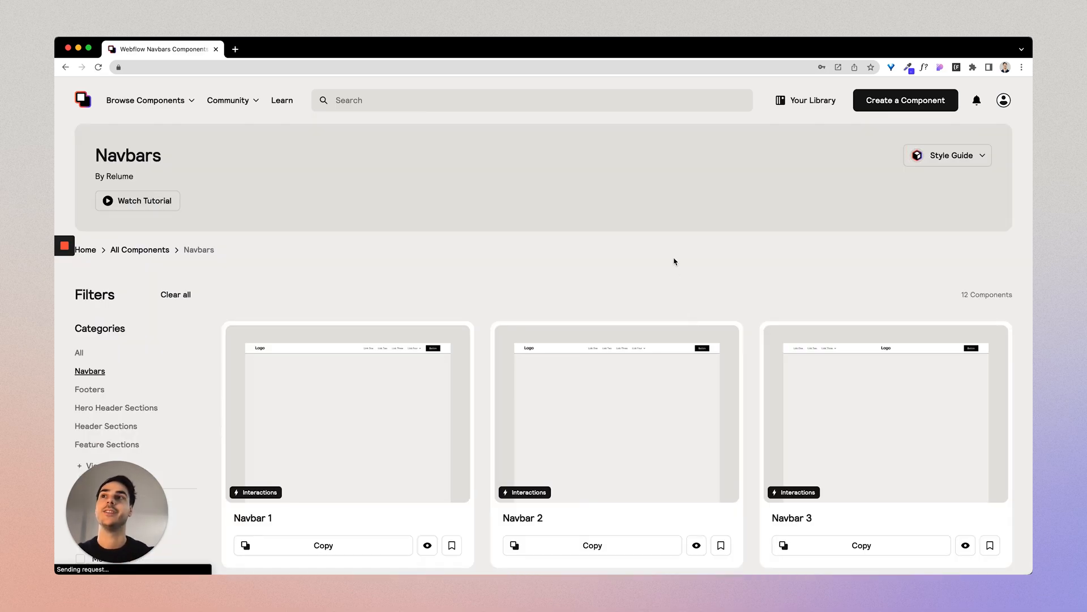